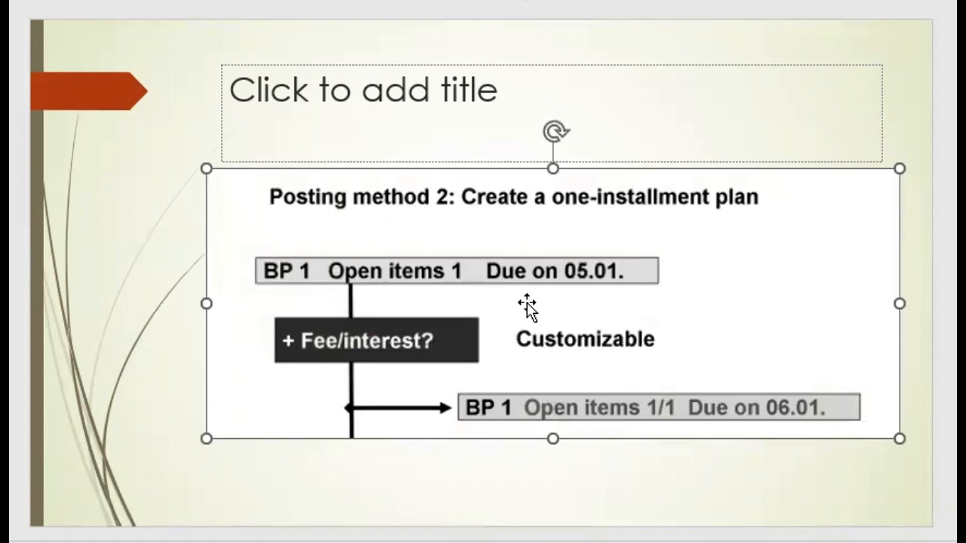
{"action": "mouse_move", "coordinate": [573, 289]}
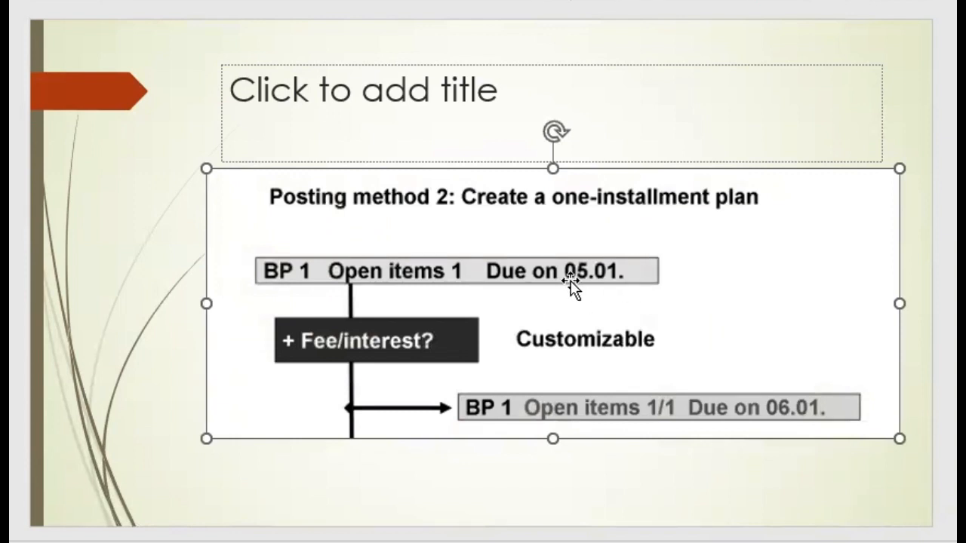
{"action": "mouse_move", "coordinate": [560, 312]}
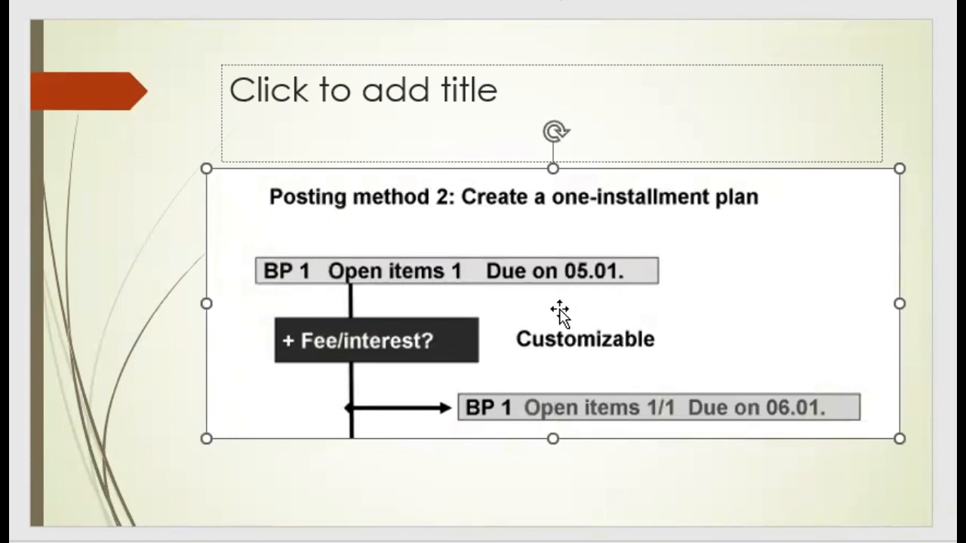
{"action": "mouse_move", "coordinate": [682, 219]}
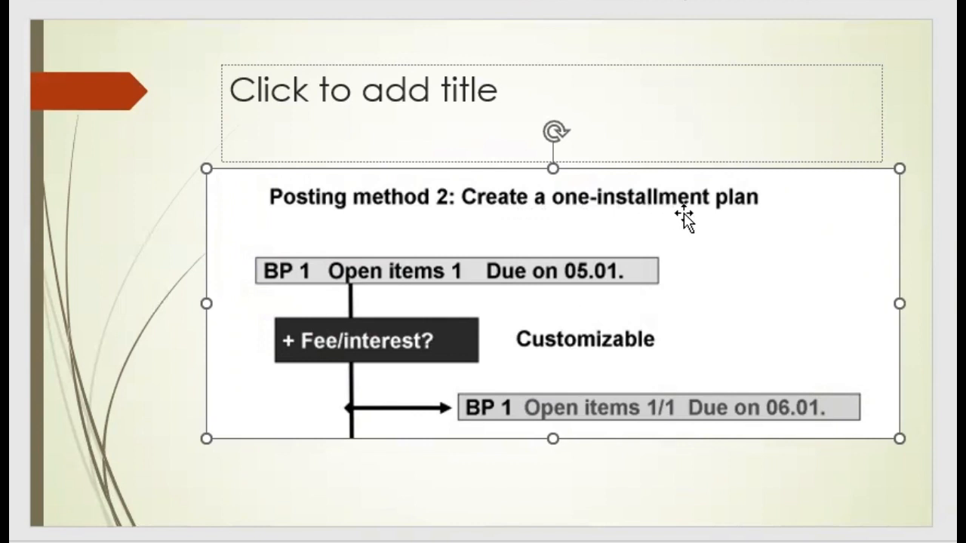
{"action": "mouse_move", "coordinate": [510, 229]}
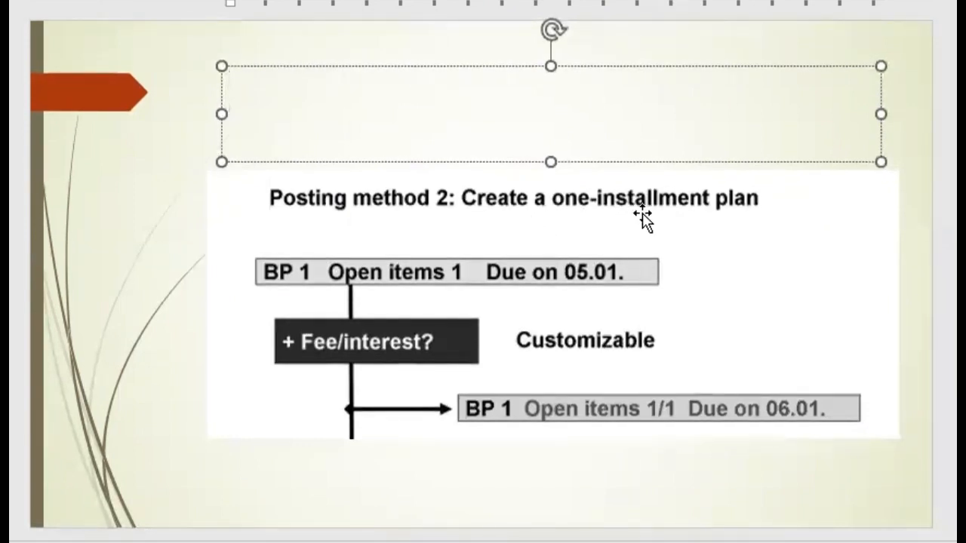
{"action": "mouse_move", "coordinate": [494, 426]}
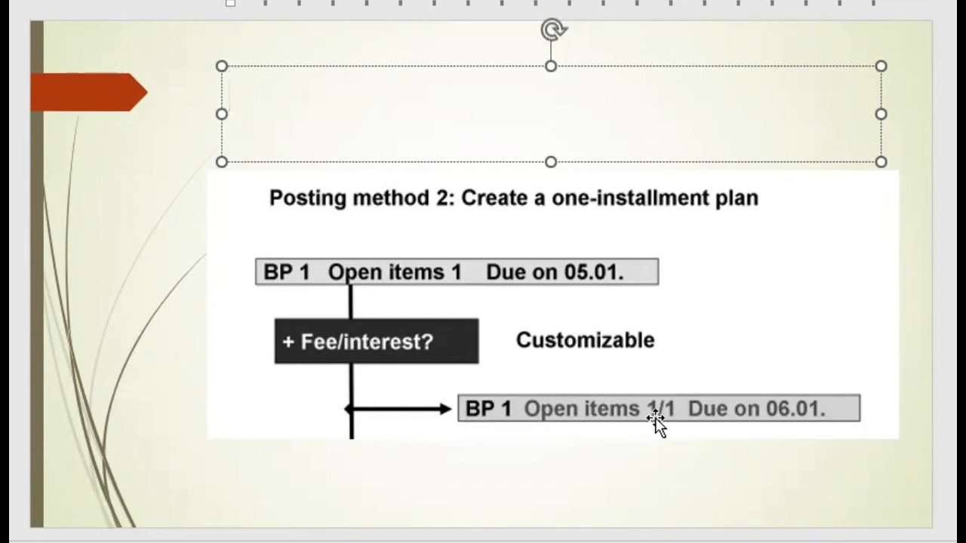
{"action": "mouse_move", "coordinate": [460, 275]}
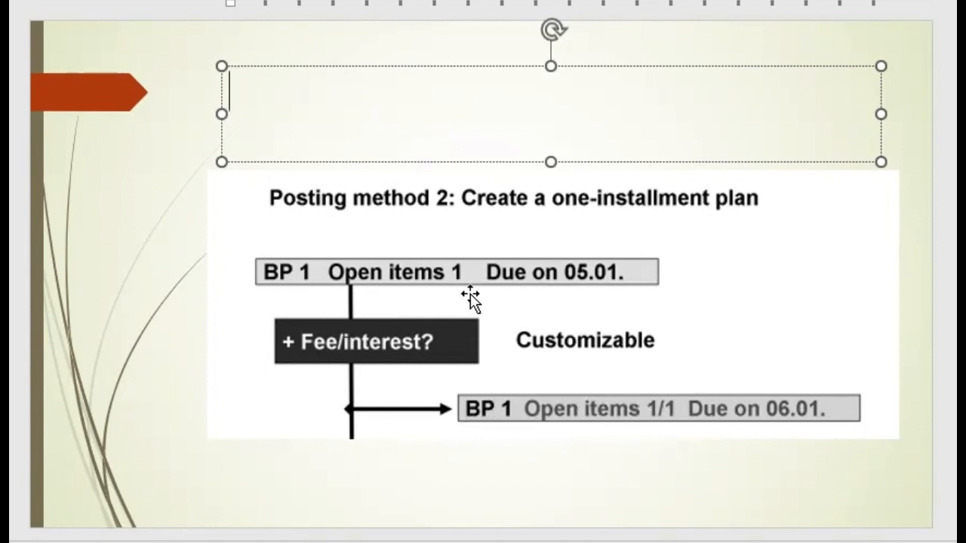
{"action": "mouse_move", "coordinate": [676, 422]}
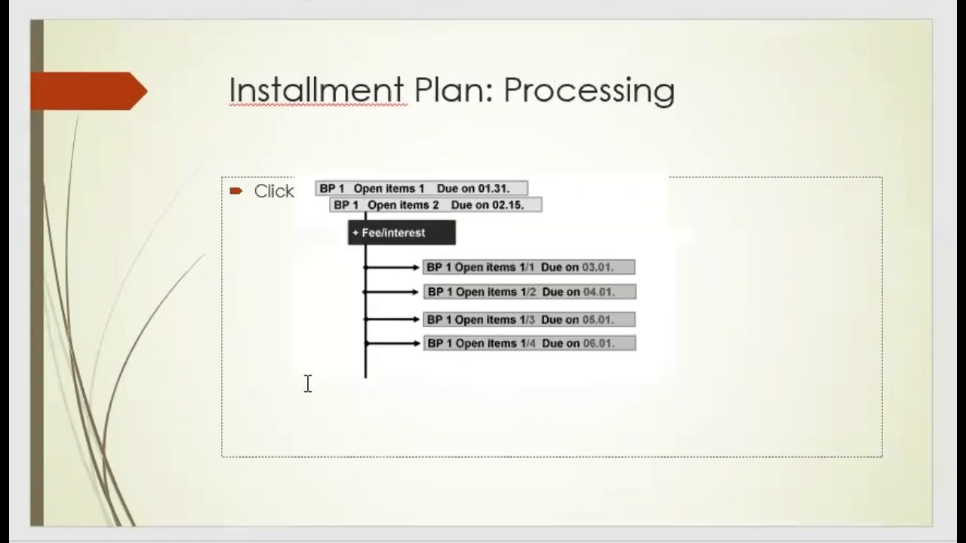
Enlarge the installment processing diagram across the slide and advance to the technical-view slide
{"action": "left_click", "coordinate": [434, 272]}
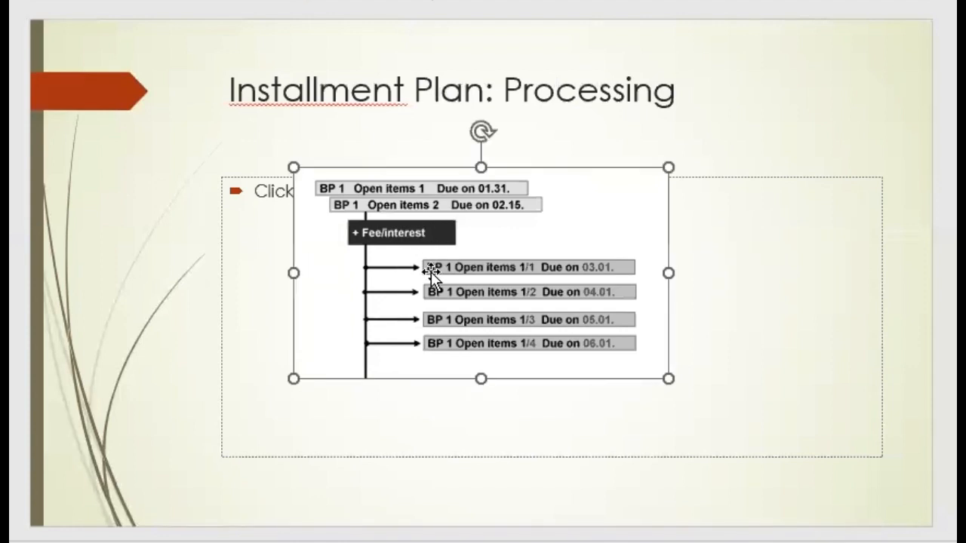
{"action": "mouse_move", "coordinate": [662, 170]}
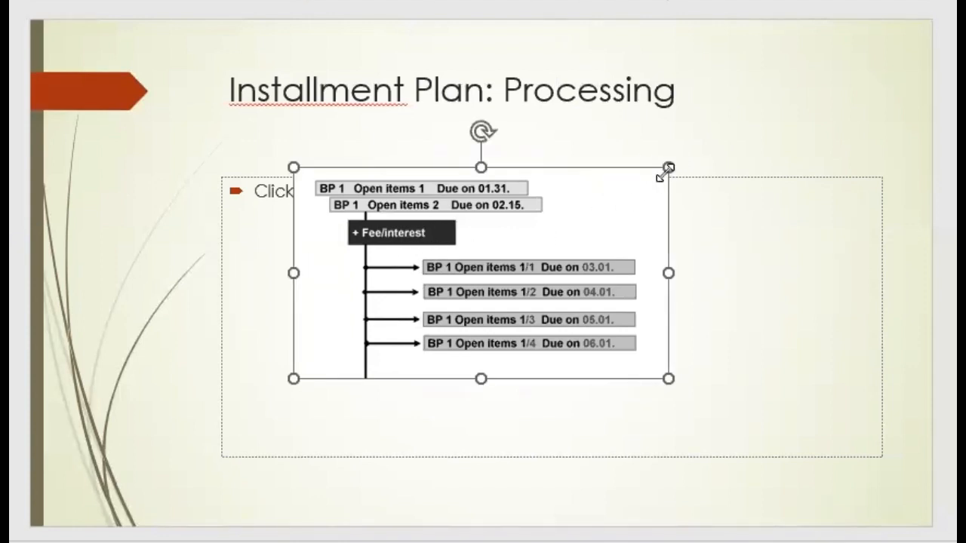
{"action": "left_click_drag", "start_coordinate": [667, 166], "coordinate": [724, 136]}
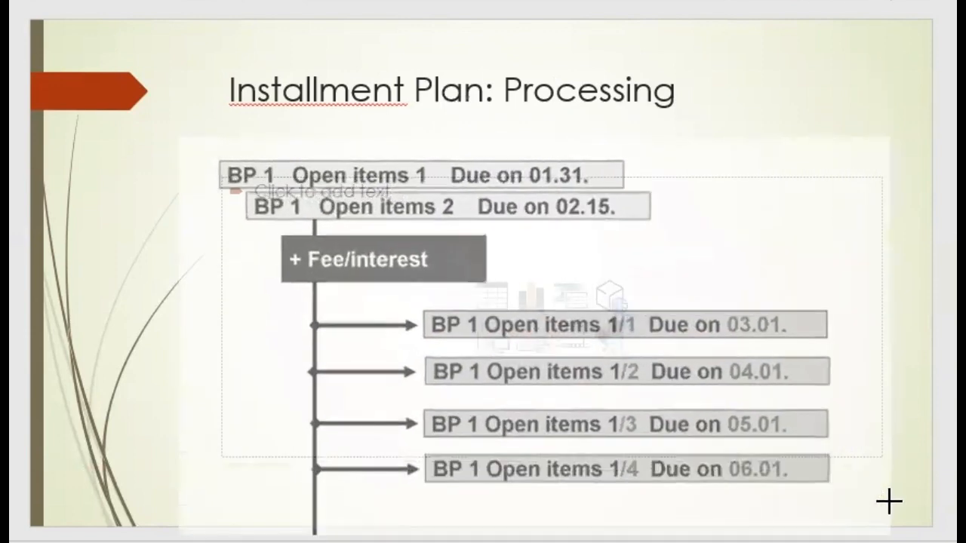
{"action": "left_click", "coordinate": [534, 302]}
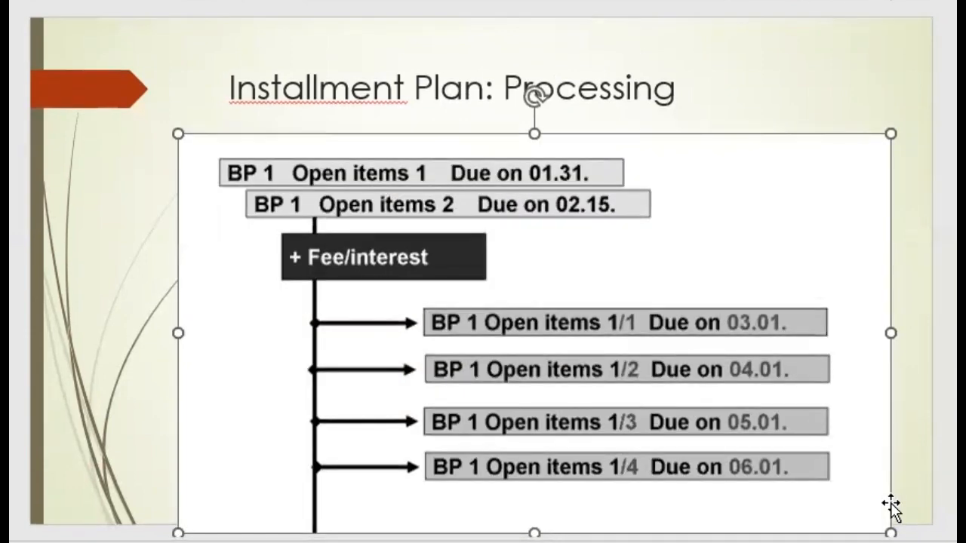
{"action": "mouse_move", "coordinate": [308, 259]}
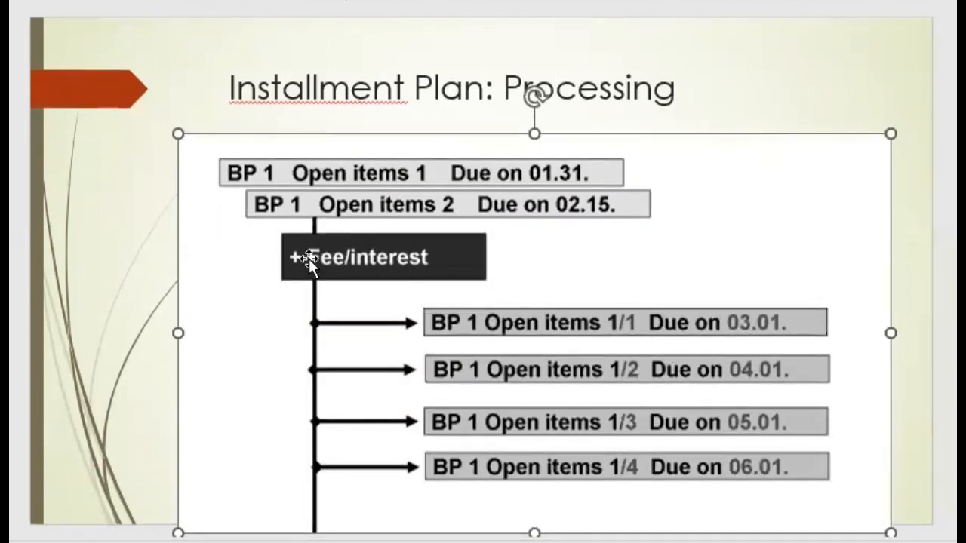
{"action": "mouse_move", "coordinate": [407, 279]}
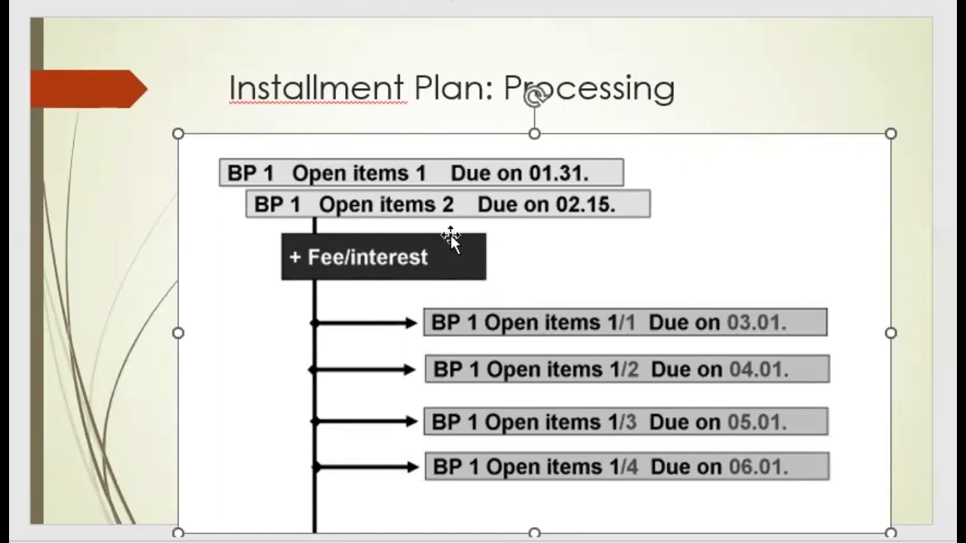
{"action": "mouse_move", "coordinate": [542, 302]}
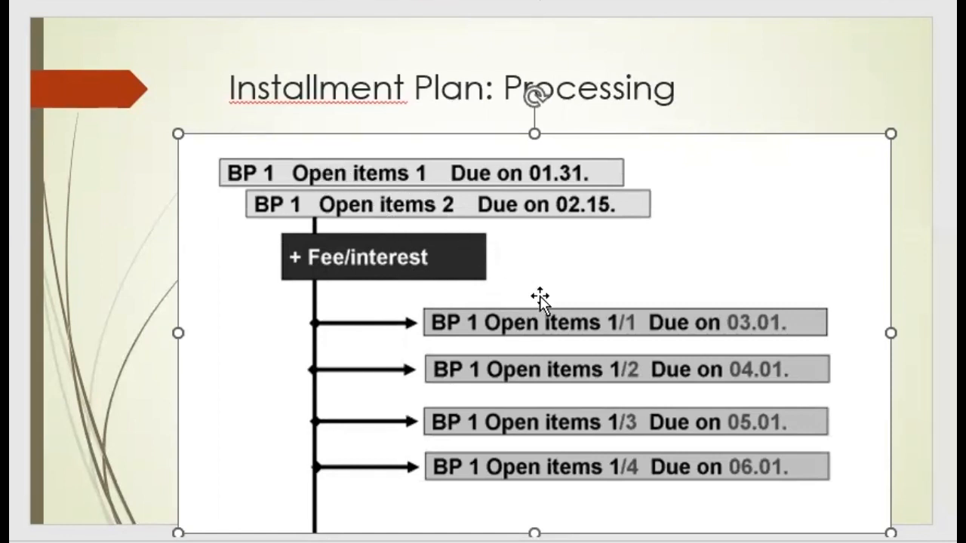
{"action": "mouse_move", "coordinate": [399, 169]}
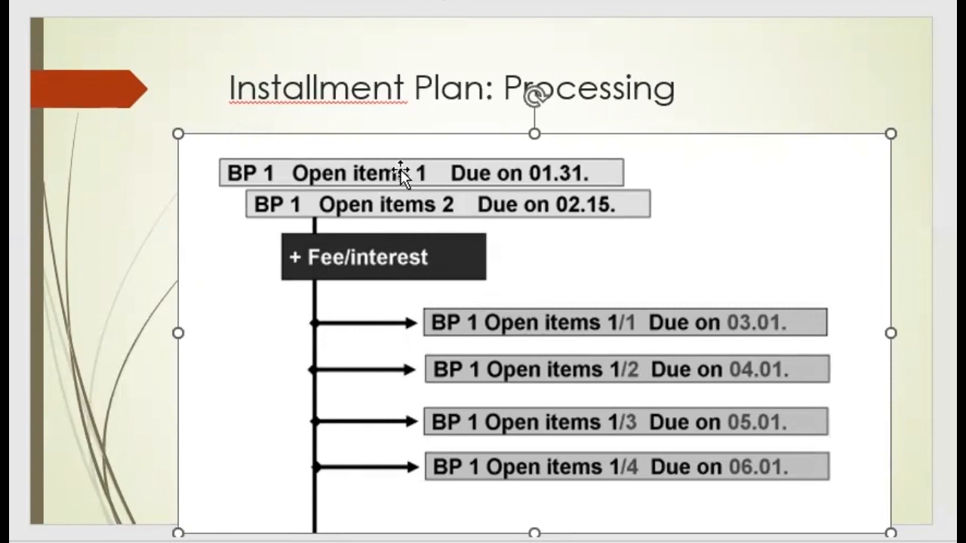
{"action": "mouse_move", "coordinate": [450, 242]}
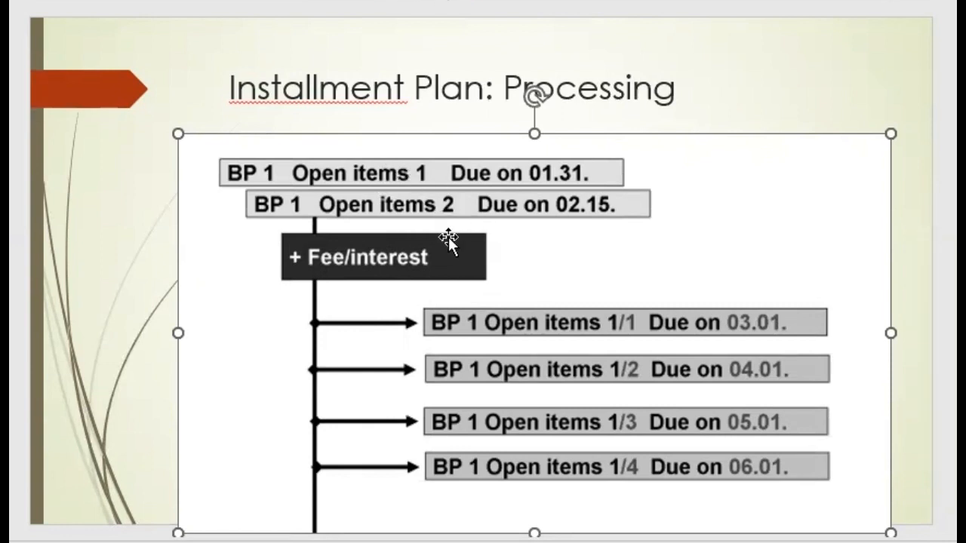
{"action": "mouse_move", "coordinate": [393, 184]}
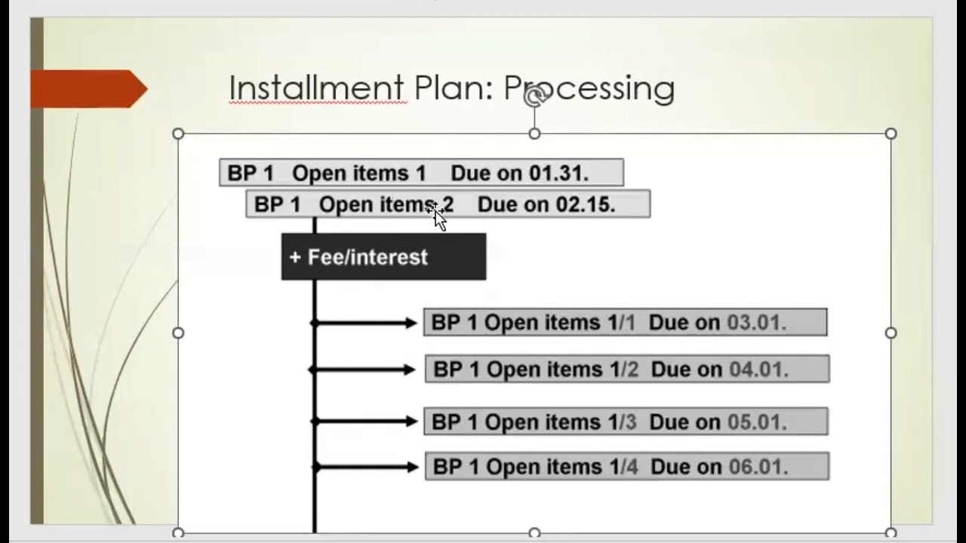
{"action": "mouse_move", "coordinate": [570, 279]}
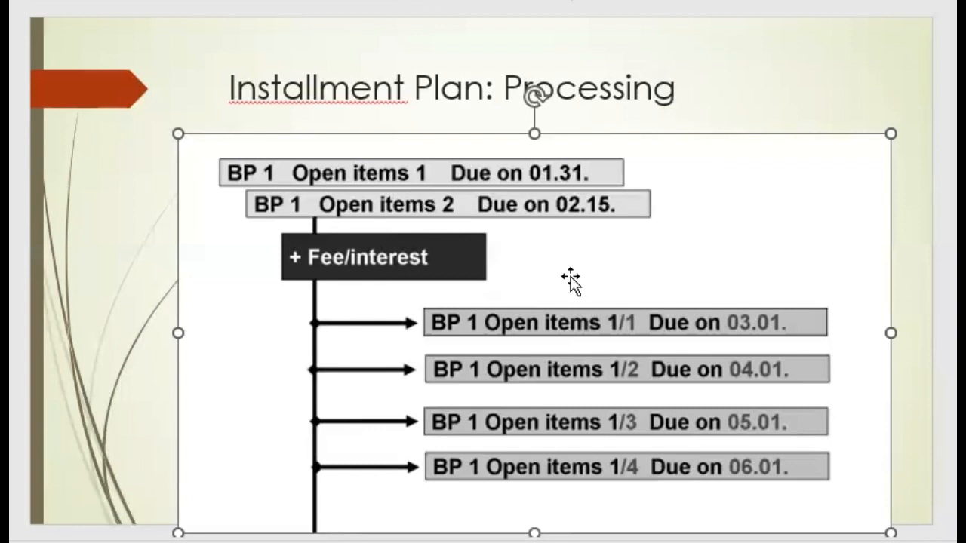
{"action": "mouse_move", "coordinate": [800, 302]}
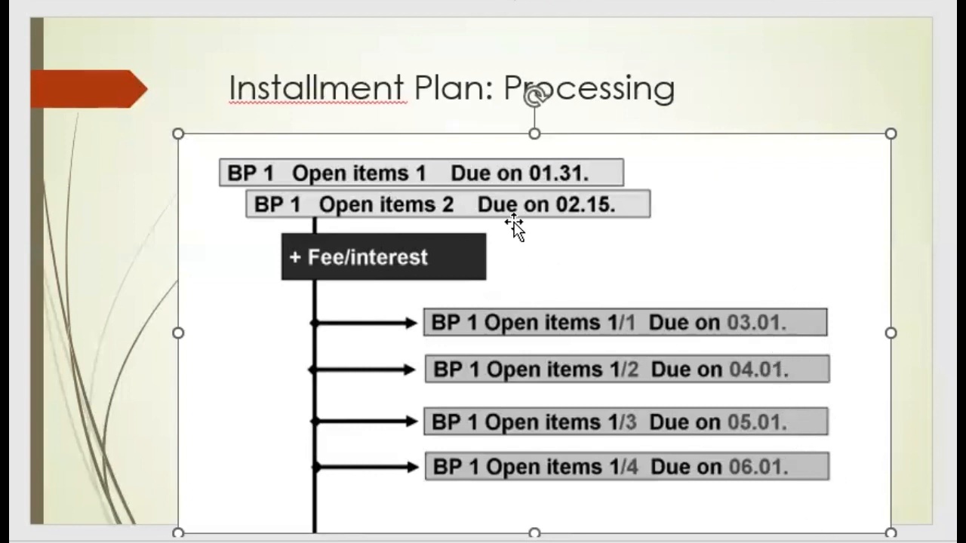
{"action": "mouse_move", "coordinate": [592, 228]}
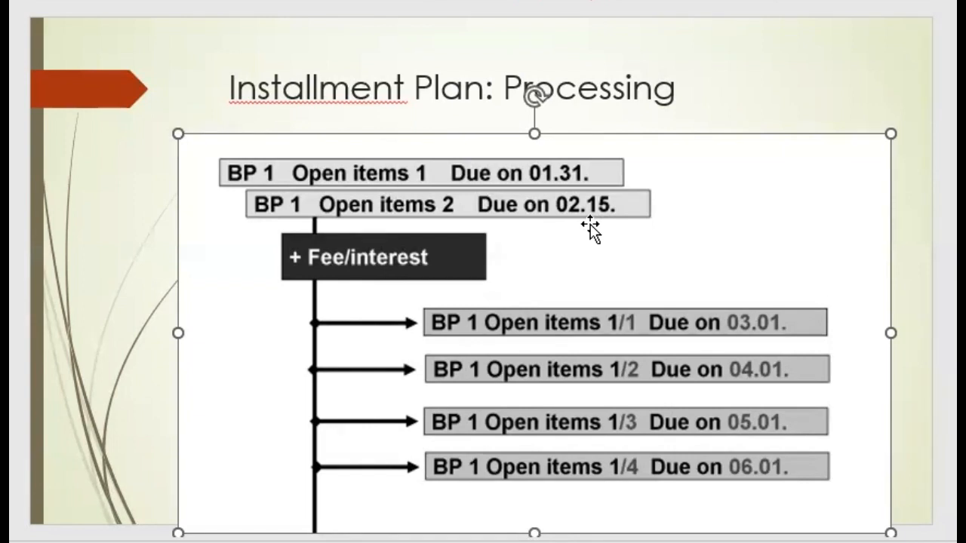
{"action": "mouse_move", "coordinate": [591, 302]}
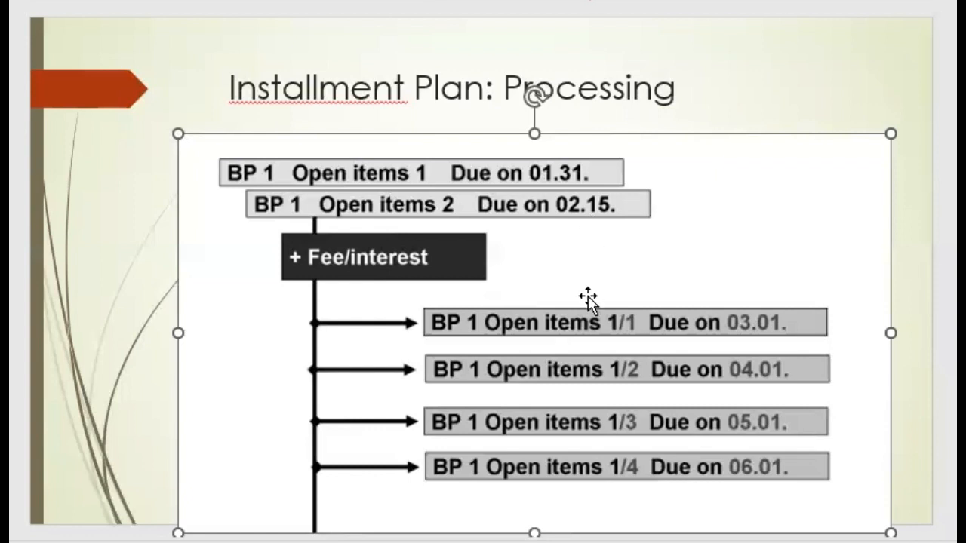
{"action": "mouse_move", "coordinate": [620, 320]}
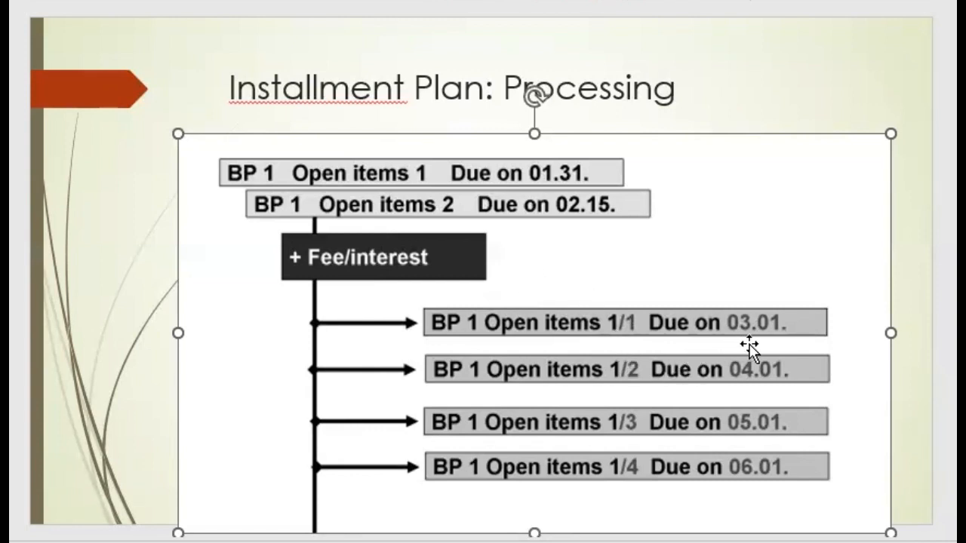
{"action": "mouse_move", "coordinate": [629, 405]}
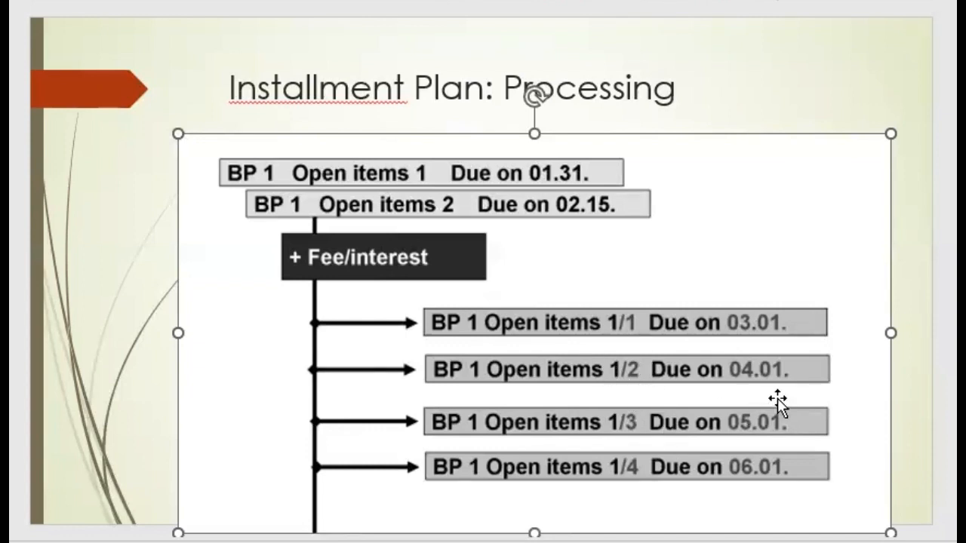
{"action": "mouse_move", "coordinate": [754, 471]}
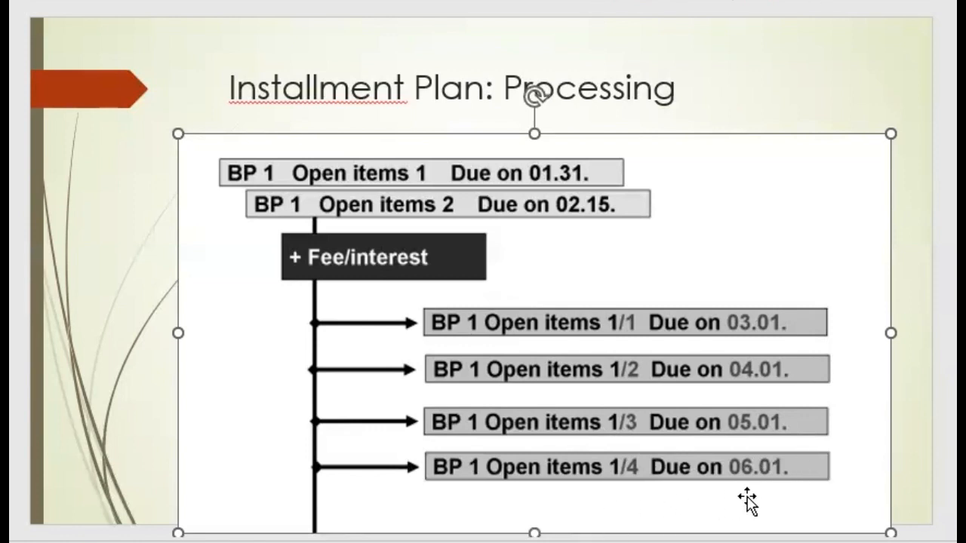
{"action": "mouse_move", "coordinate": [670, 497]}
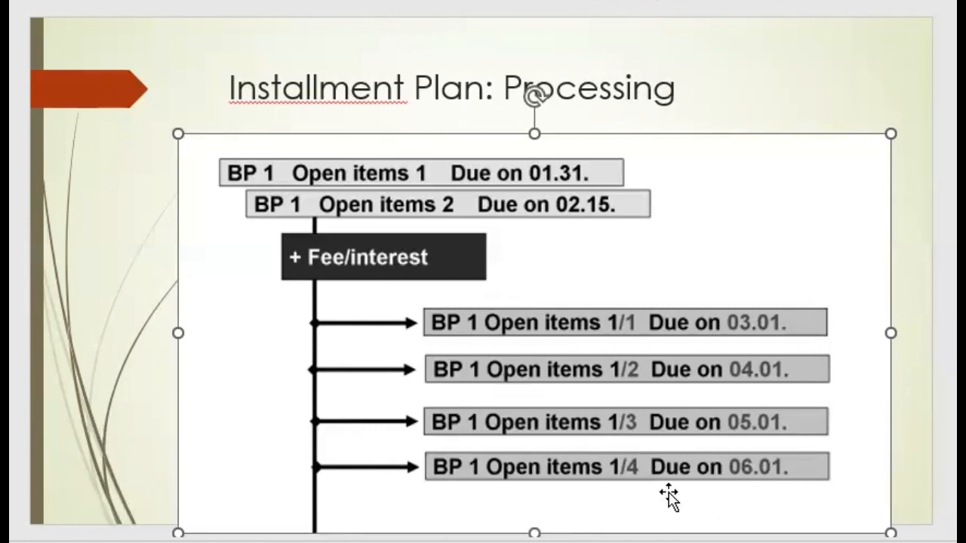
{"action": "mouse_move", "coordinate": [188, 299]}
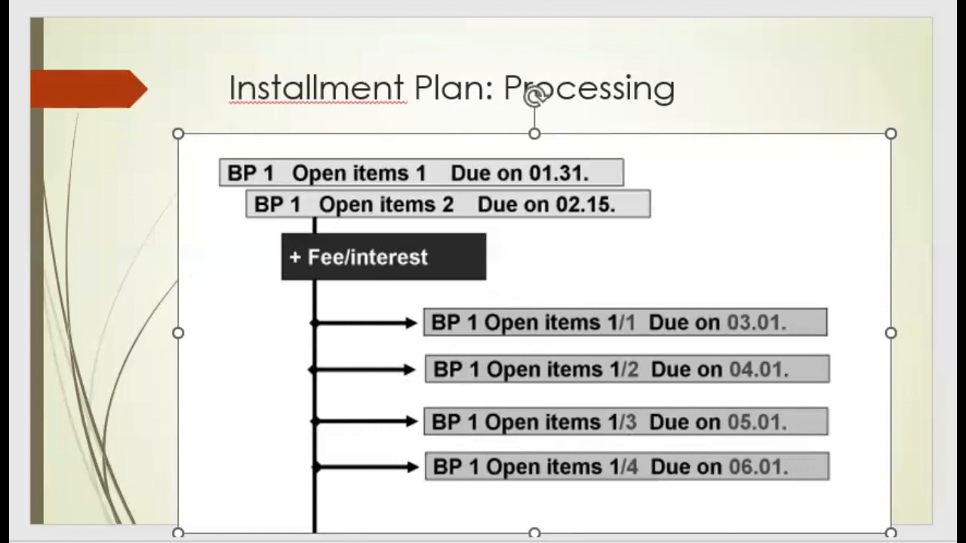
{"action": "key", "text": "right"}
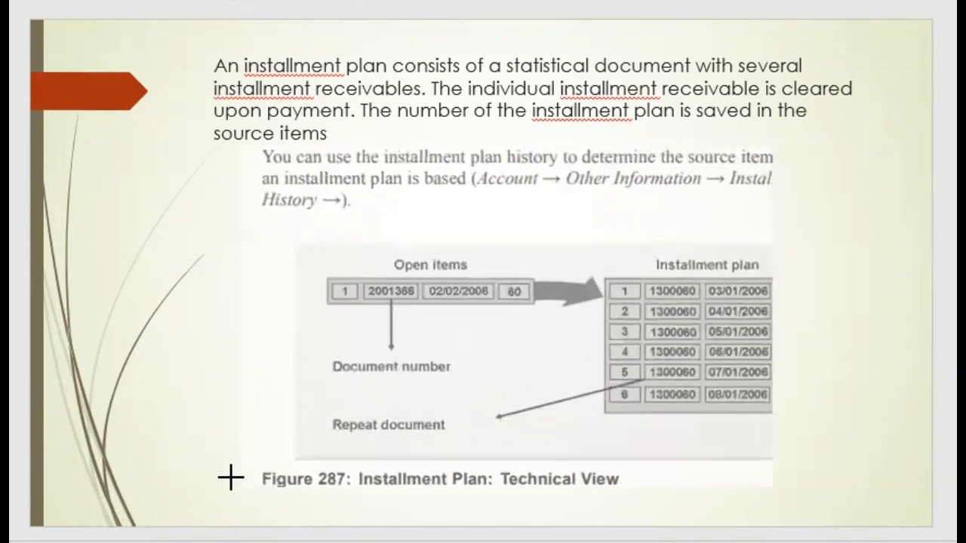
Select the Installment Plan: Technical View figure on the slide
{"action": "left_click", "coordinate": [505, 325]}
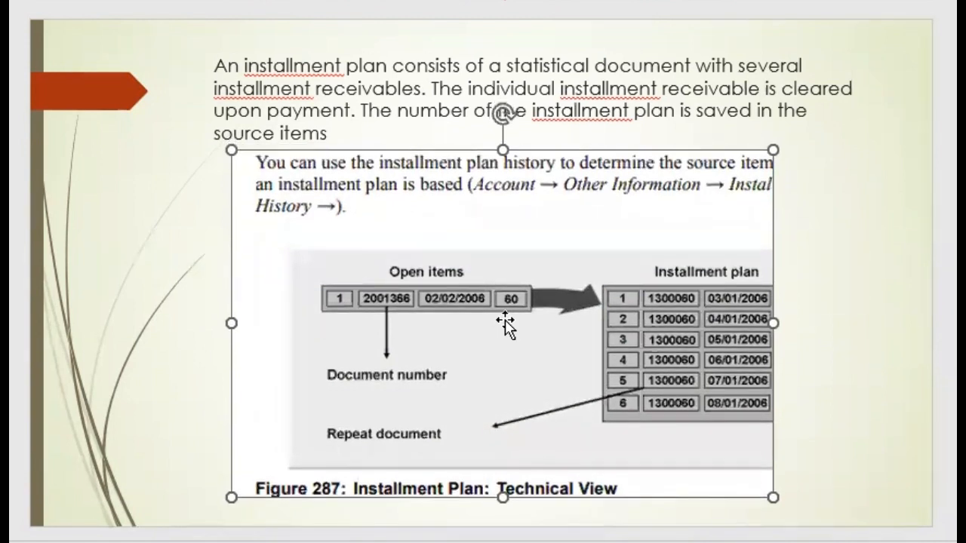
{"action": "mouse_move", "coordinate": [494, 310]}
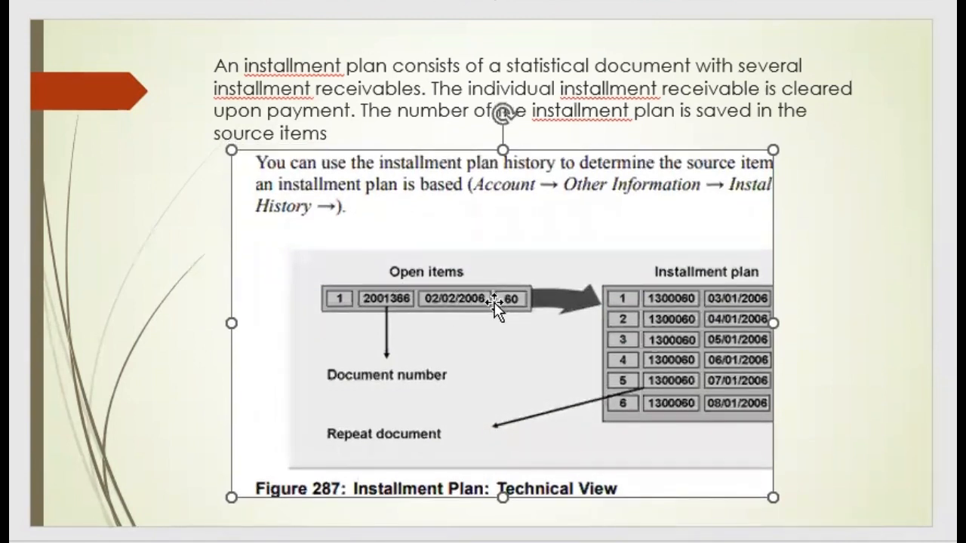
{"action": "mouse_move", "coordinate": [671, 405]}
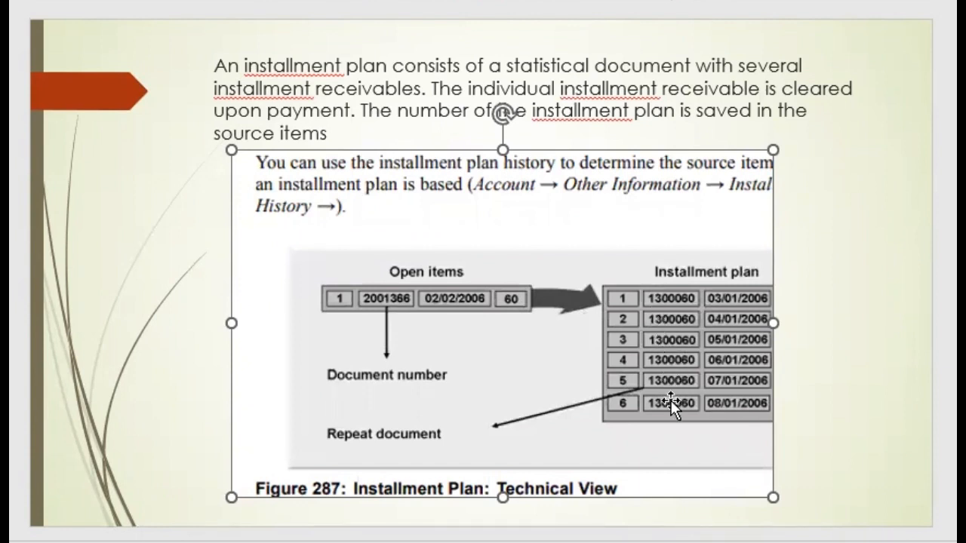
{"action": "mouse_move", "coordinate": [751, 310]}
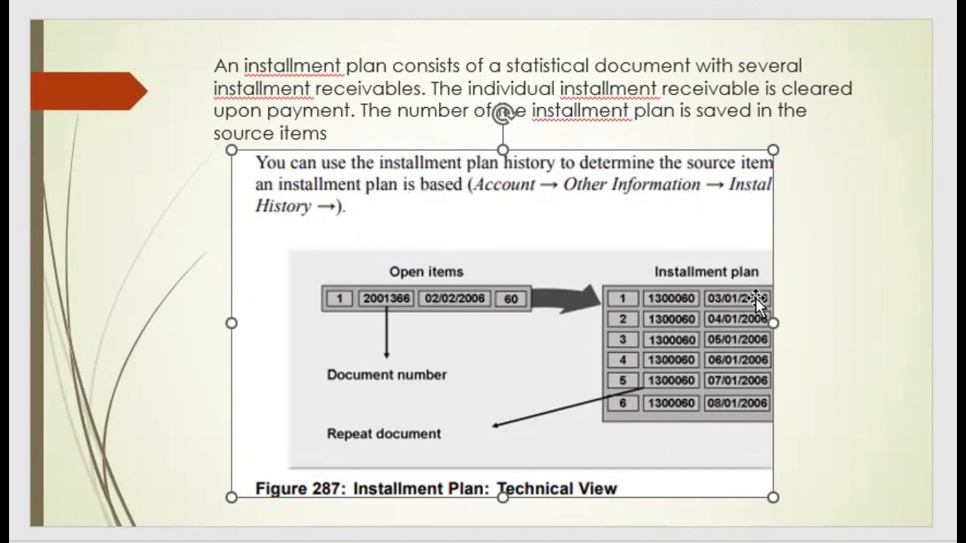
{"action": "mouse_move", "coordinate": [777, 323]}
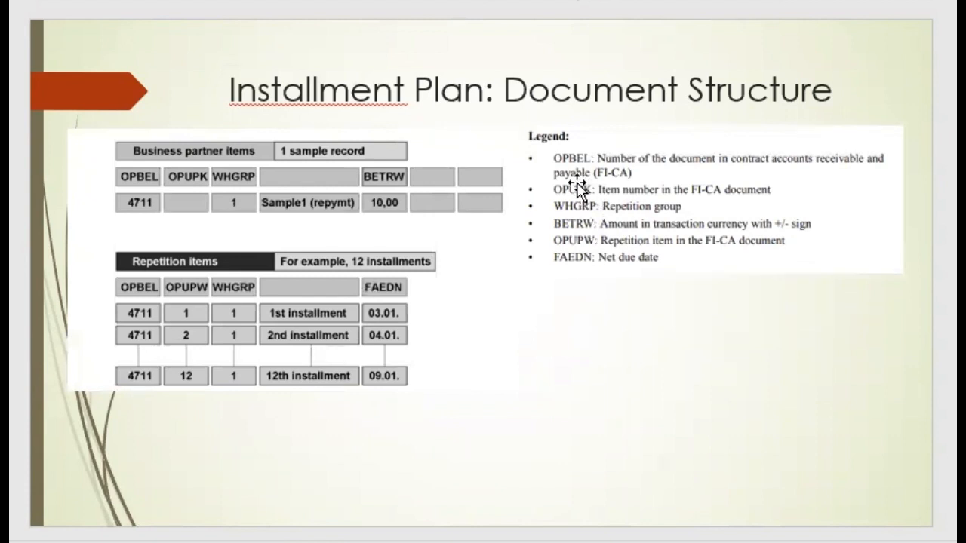
{"action": "mouse_move", "coordinate": [390, 347]}
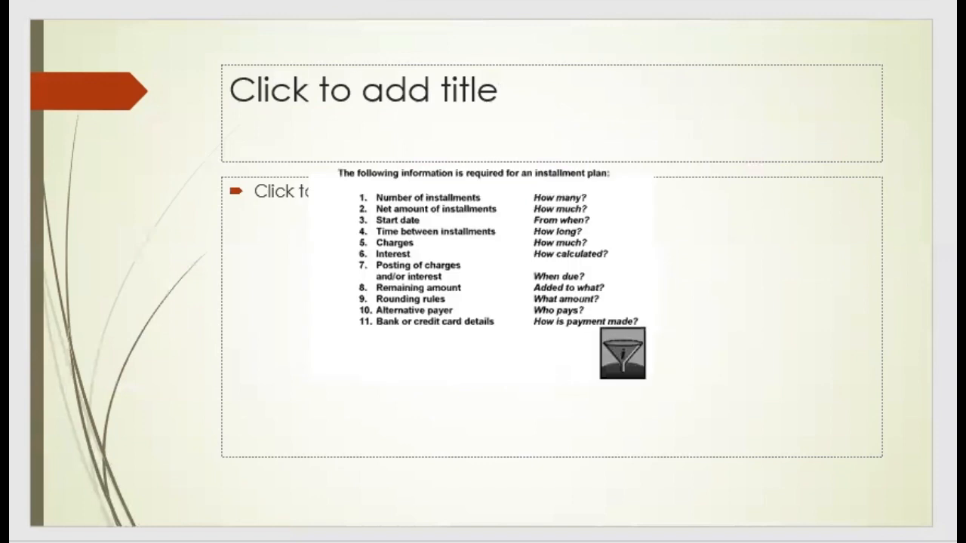
Advance to the Change Installment Plan slide and enlarge its flow diagram
{"action": "key", "text": "Right"}
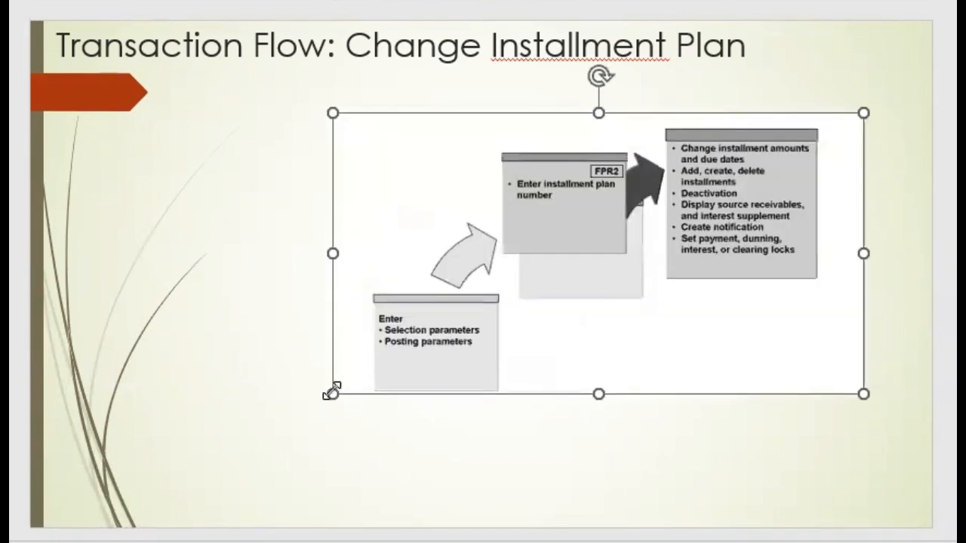
{"action": "left_click_drag", "start_coordinate": [330, 391], "coordinate": [181, 474]}
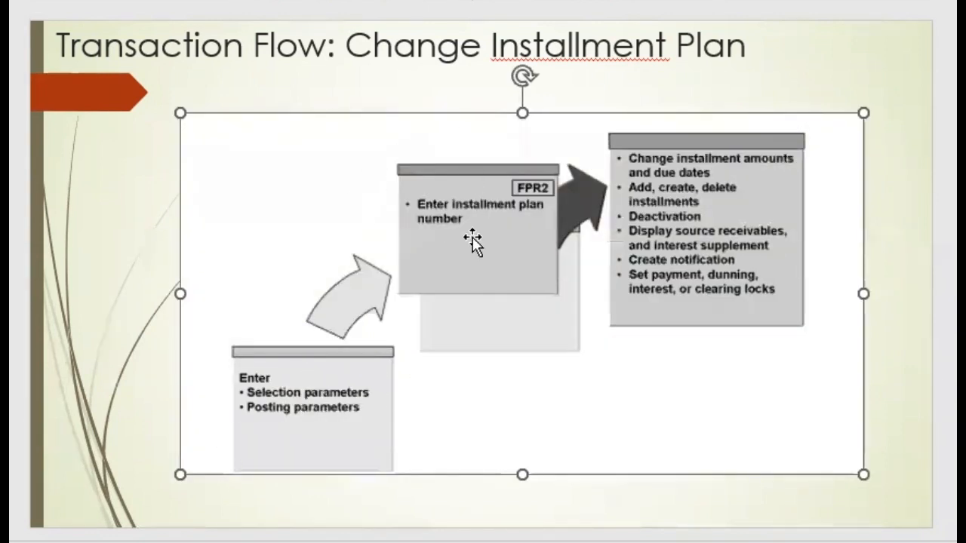
{"action": "mouse_move", "coordinate": [550, 211]}
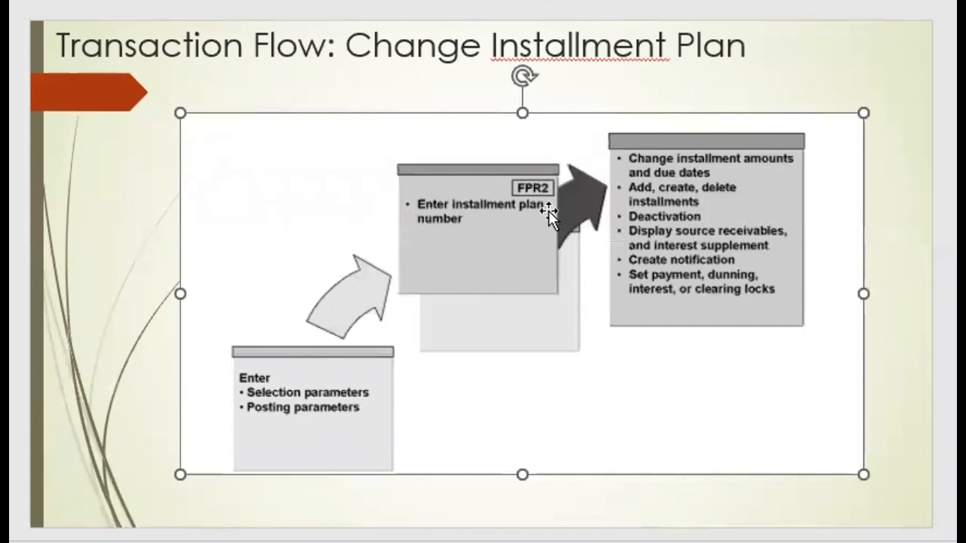
{"action": "mouse_move", "coordinate": [535, 210]}
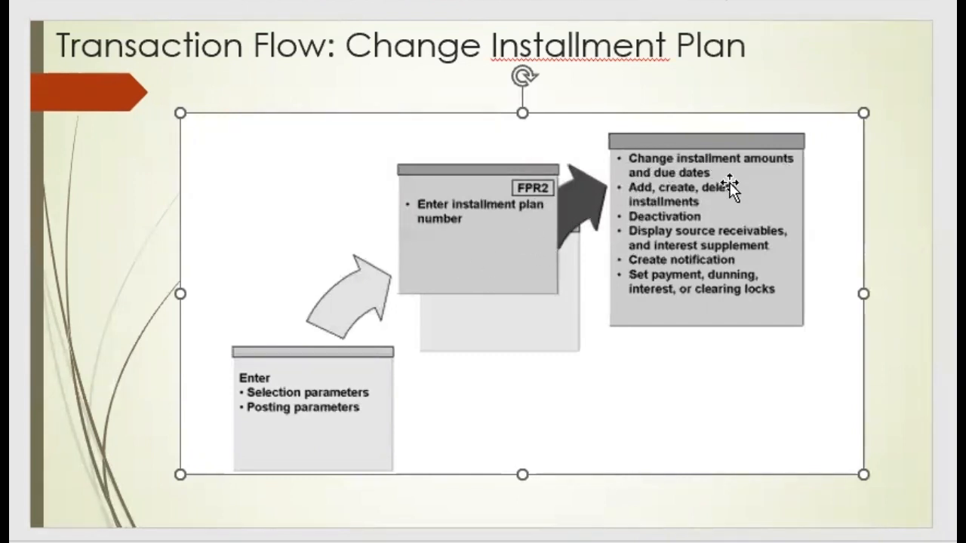
{"action": "mouse_move", "coordinate": [724, 339]}
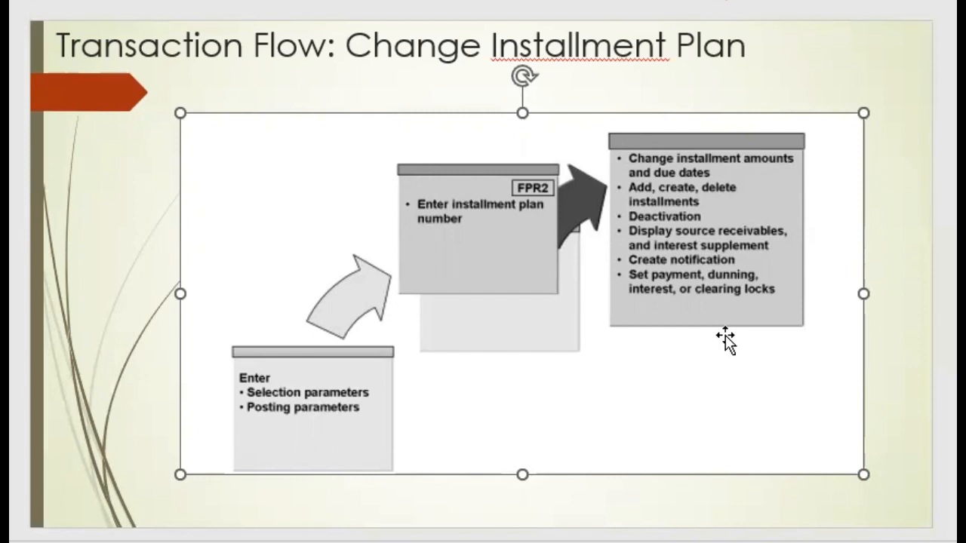
{"action": "mouse_move", "coordinate": [758, 217]}
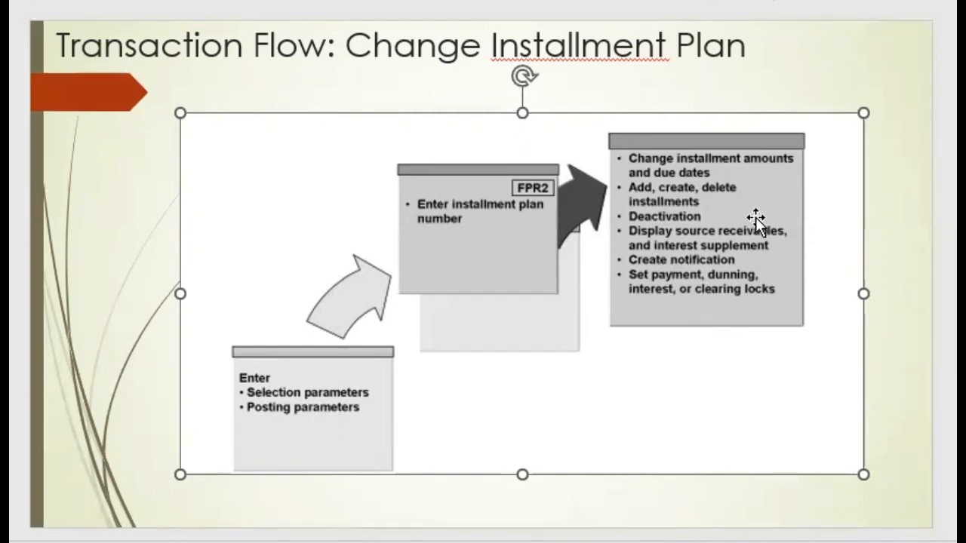
{"action": "mouse_move", "coordinate": [687, 340]}
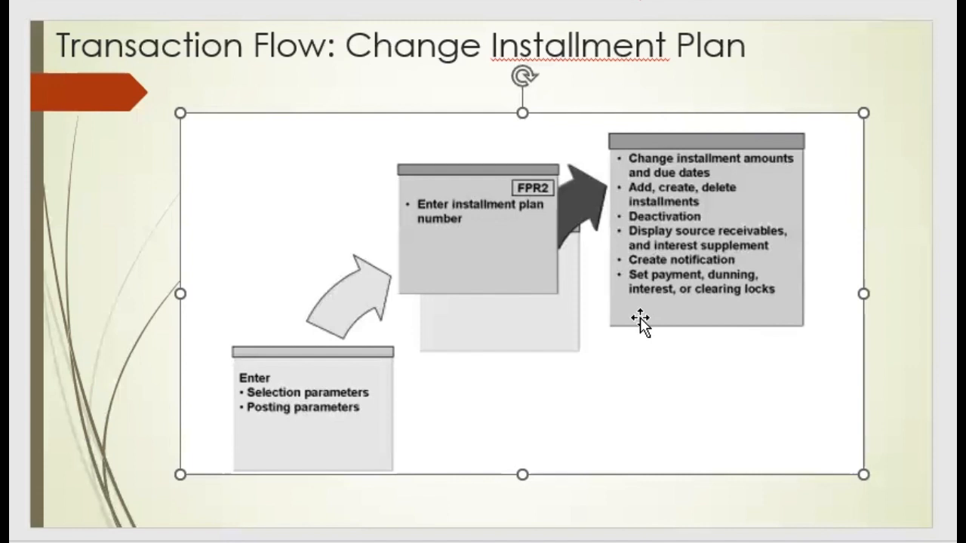
{"action": "mouse_move", "coordinate": [706, 345]}
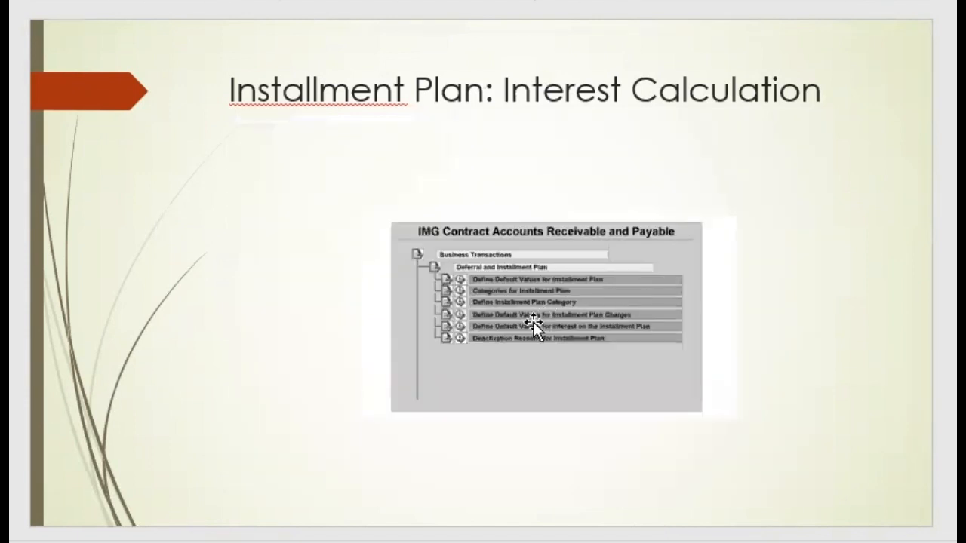
Switch from the presentation to the SAP Display IMG customizing guide
{"action": "left_click", "coordinate": [531, 320]}
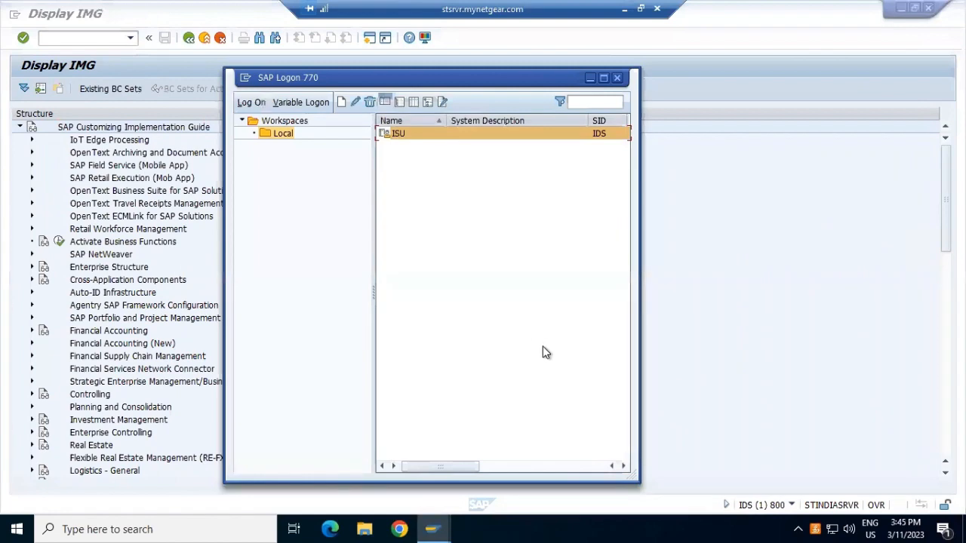
Expand Financial Accounting (New) > Contract Accounts Receivable and Payable > Business Transactions > Deferral and Installment Plans
{"action": "left_click", "coordinate": [617, 78]}
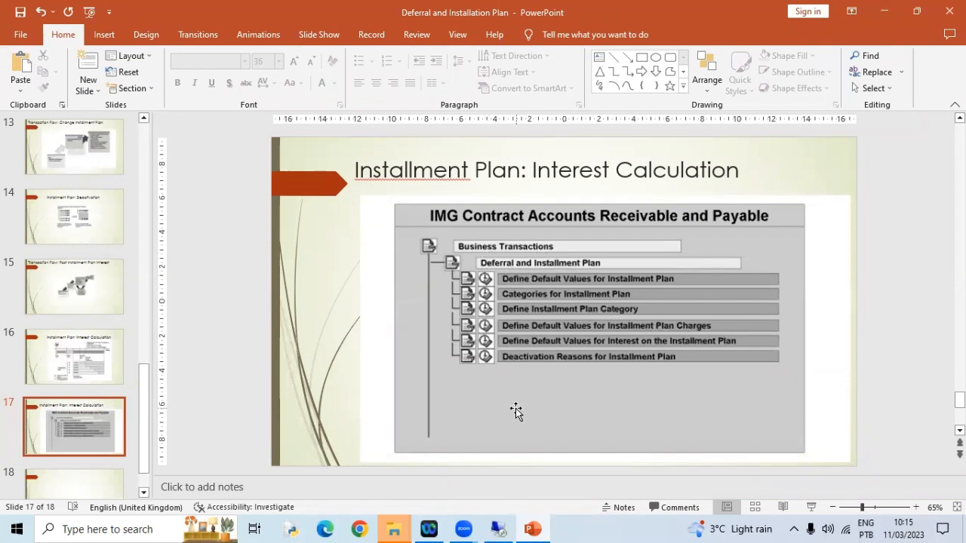
{"action": "left_click", "coordinate": [432, 528]}
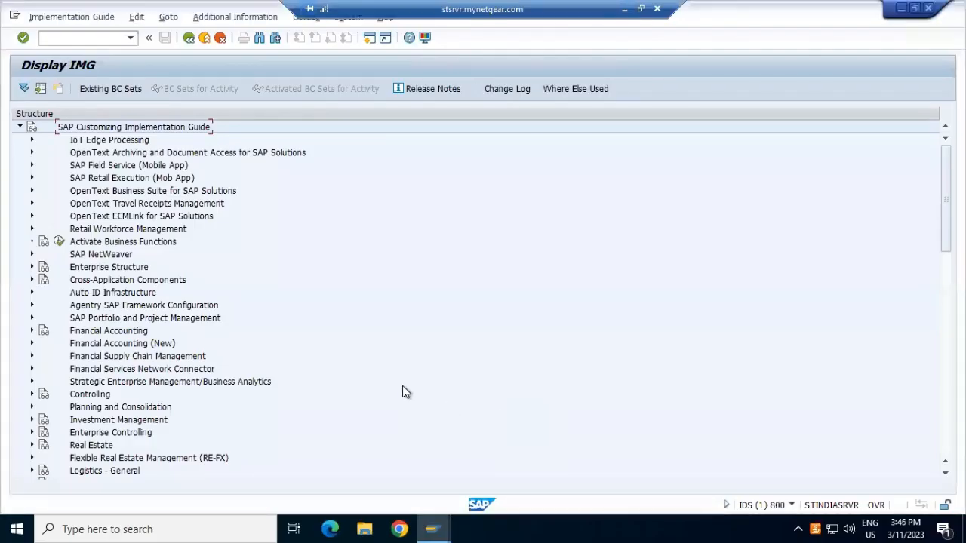
{"action": "mouse_move", "coordinate": [103, 416]}
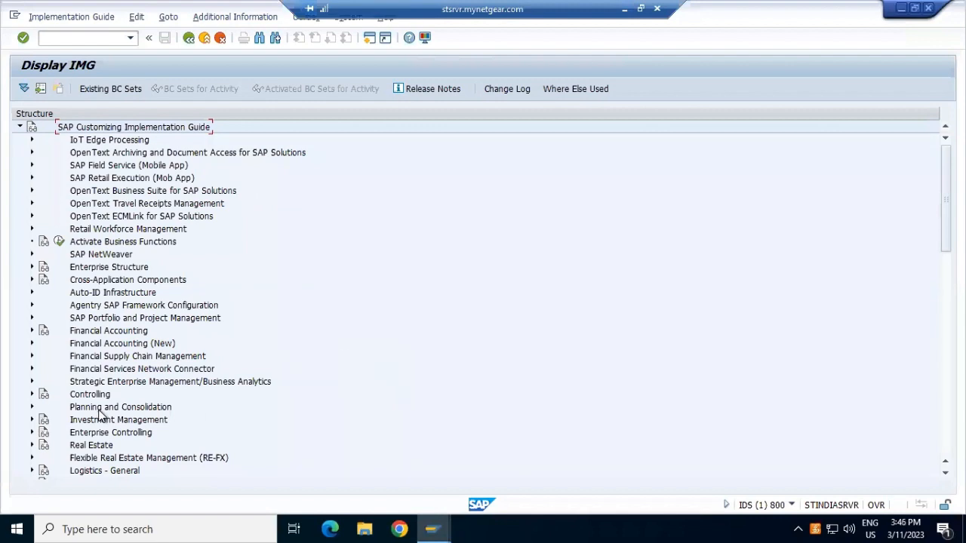
{"action": "mouse_move", "coordinate": [34, 349]}
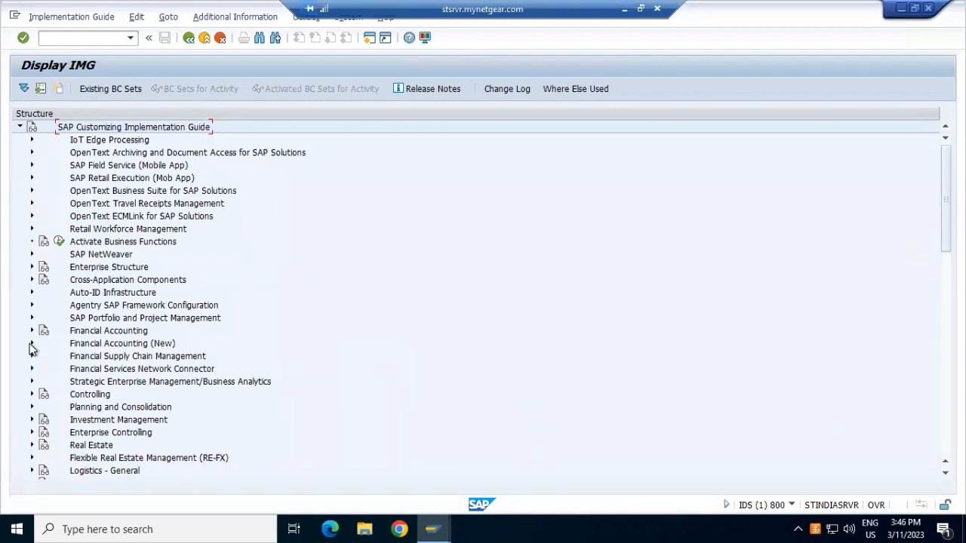
{"action": "left_click", "coordinate": [32, 344]}
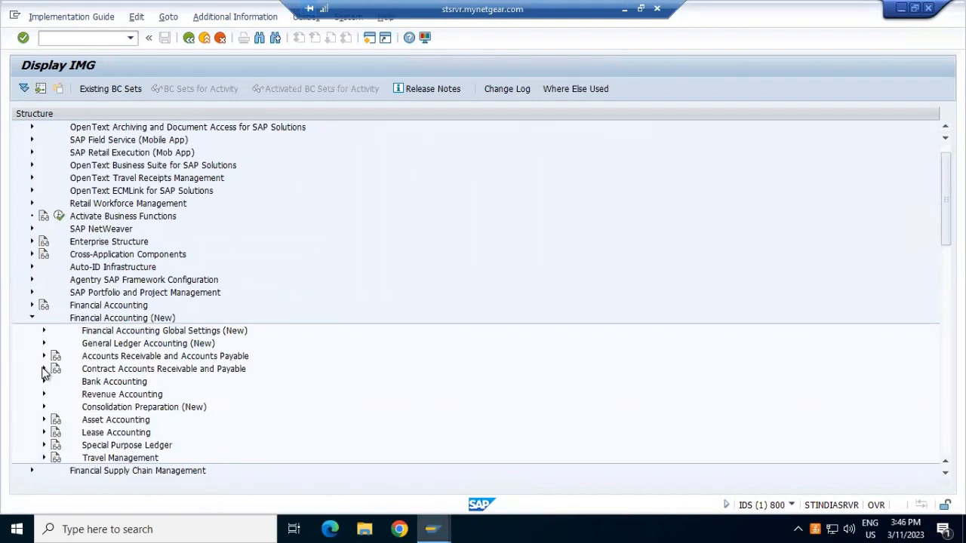
{"action": "left_click", "coordinate": [44, 368]}
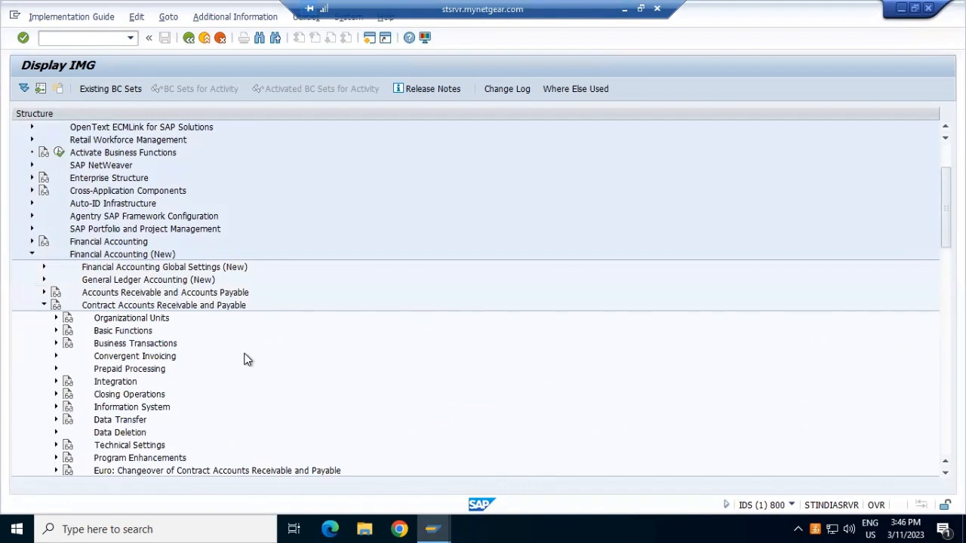
{"action": "mouse_move", "coordinate": [59, 350]}
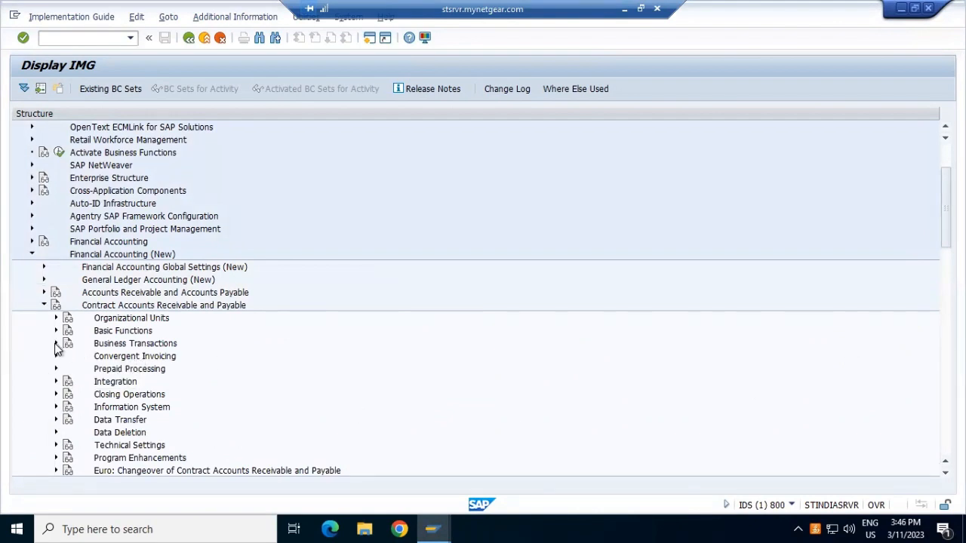
{"action": "left_click", "coordinate": [54, 344]}
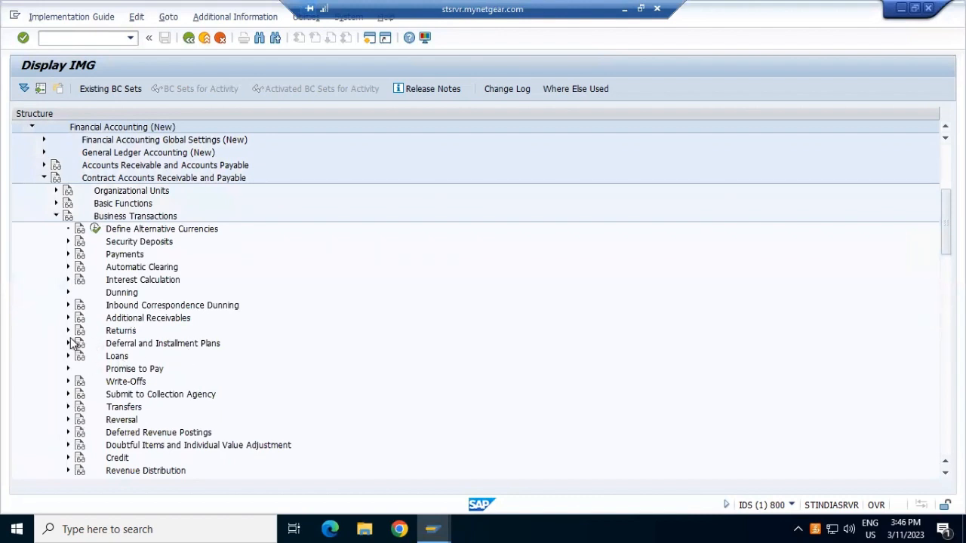
{"action": "left_click", "coordinate": [68, 344]}
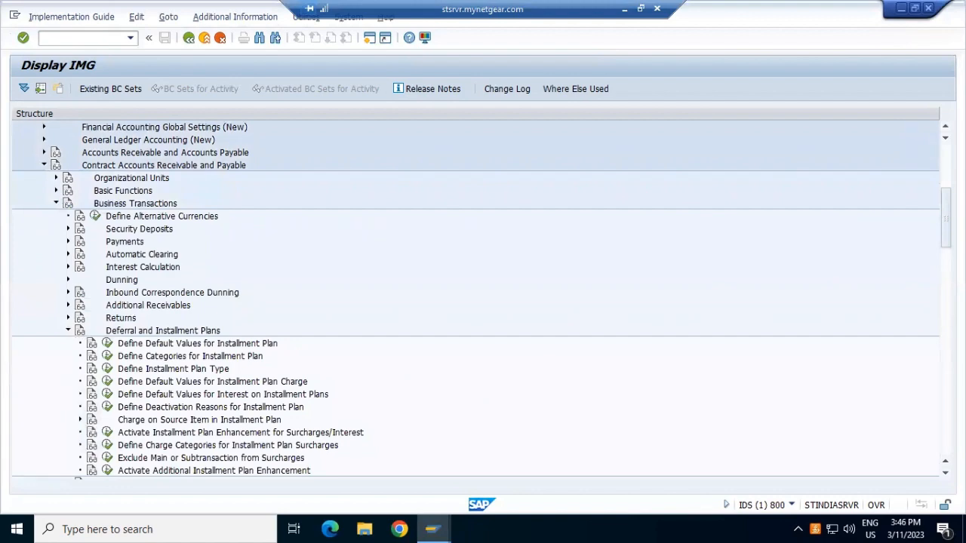
{"action": "scroll", "scroll_direction": "down", "scroll_amount": 3}
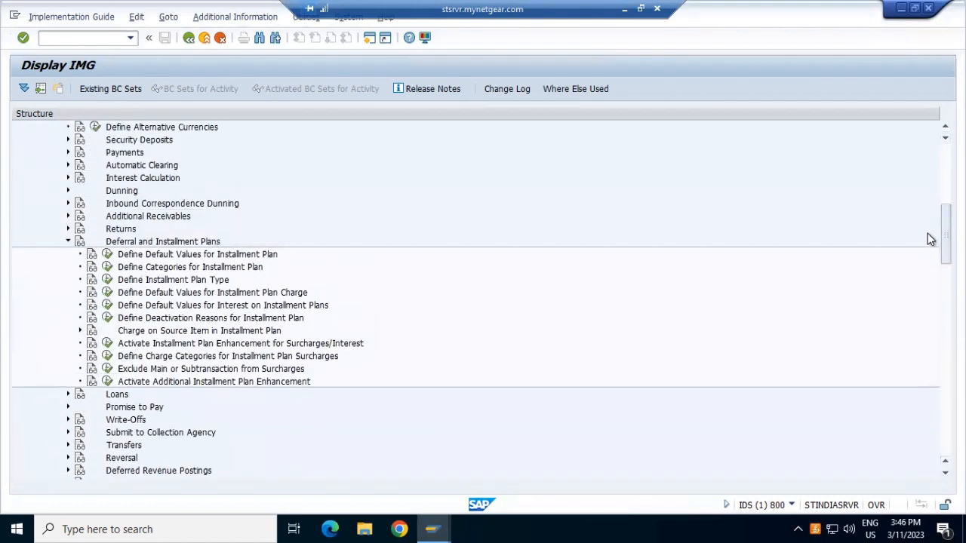
{"action": "mouse_move", "coordinate": [253, 262]}
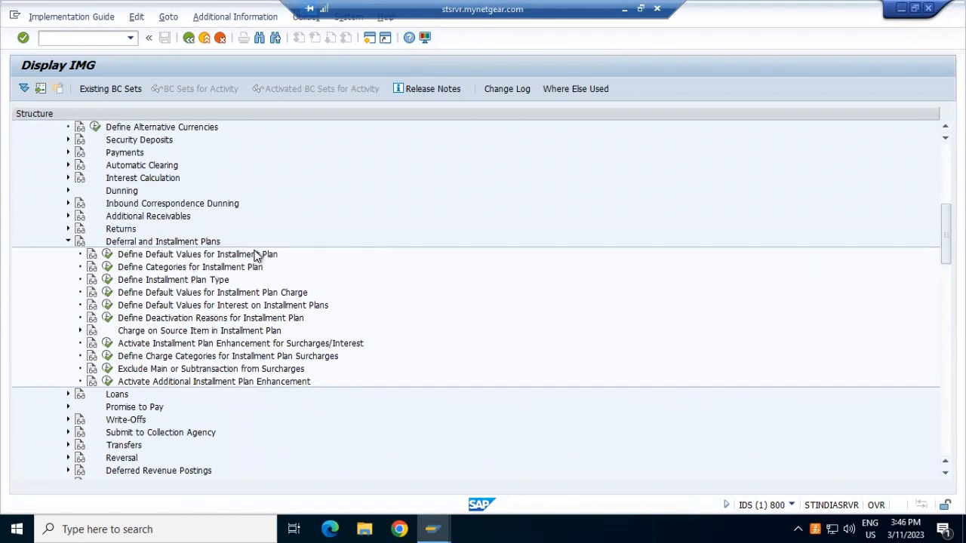
{"action": "mouse_move", "coordinate": [285, 285]}
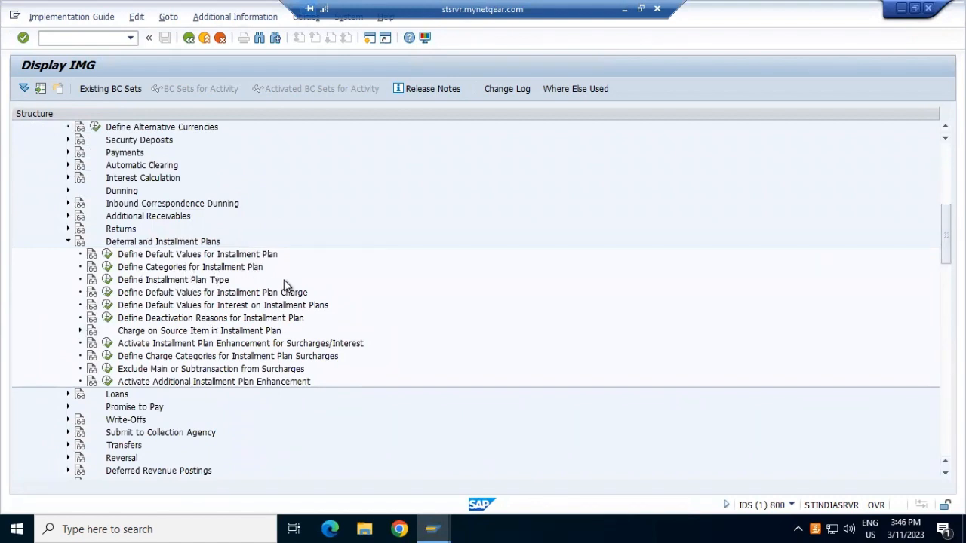
{"action": "mouse_move", "coordinate": [151, 269]}
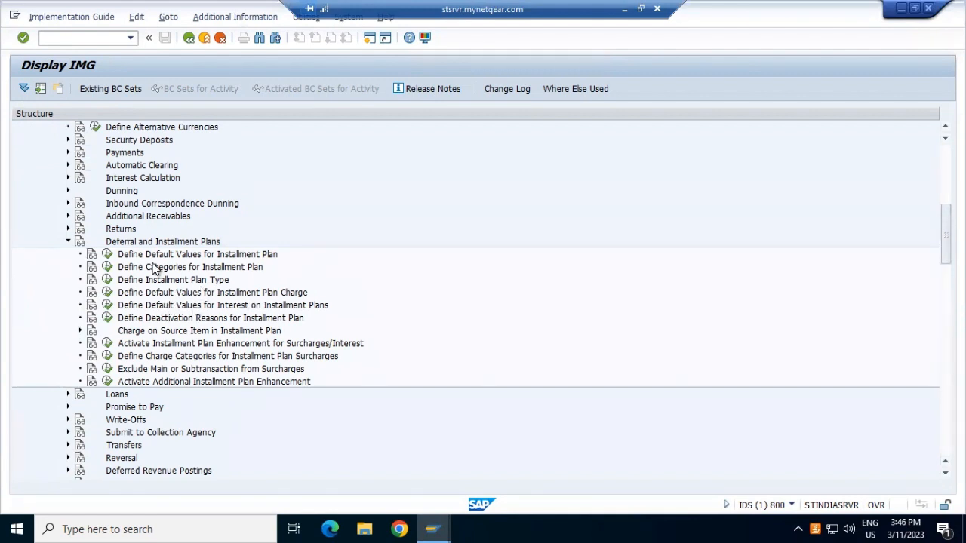
{"action": "mouse_move", "coordinate": [108, 267]}
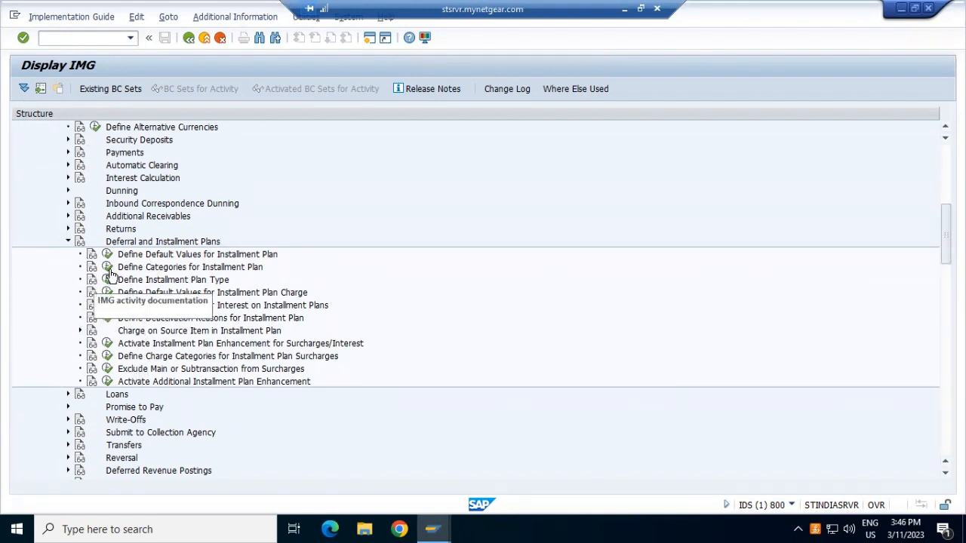
{"action": "double_click", "coordinate": [196, 254]}
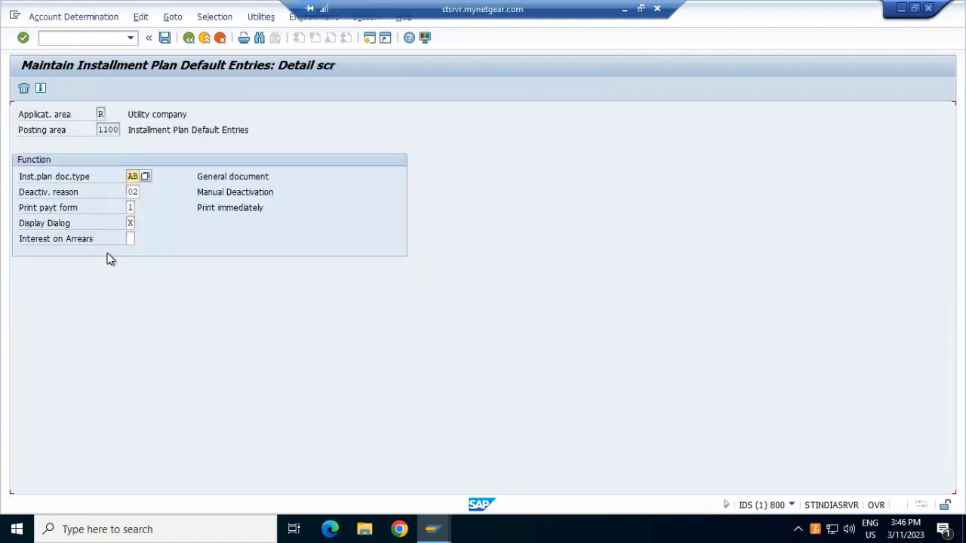
{"action": "mouse_move", "coordinate": [124, 335]}
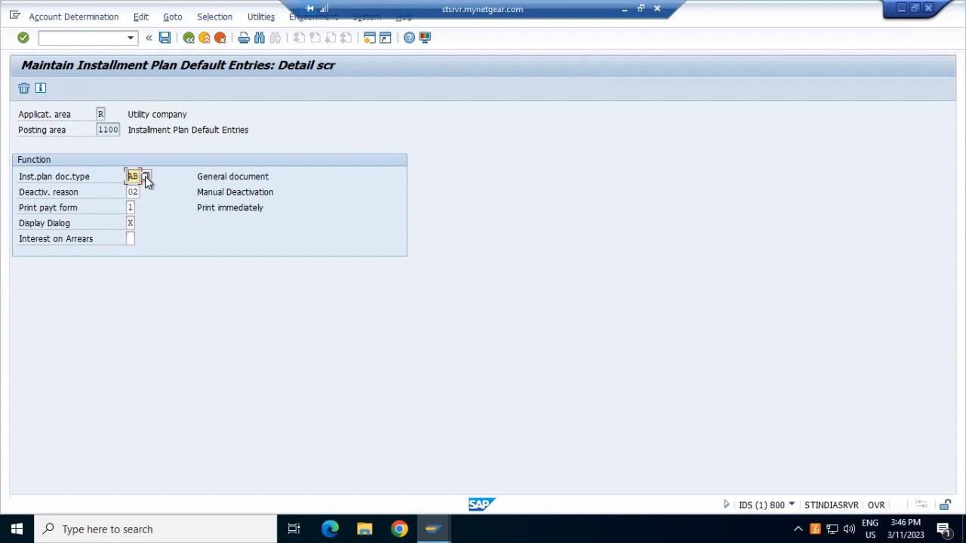
{"action": "left_click", "coordinate": [144, 175]}
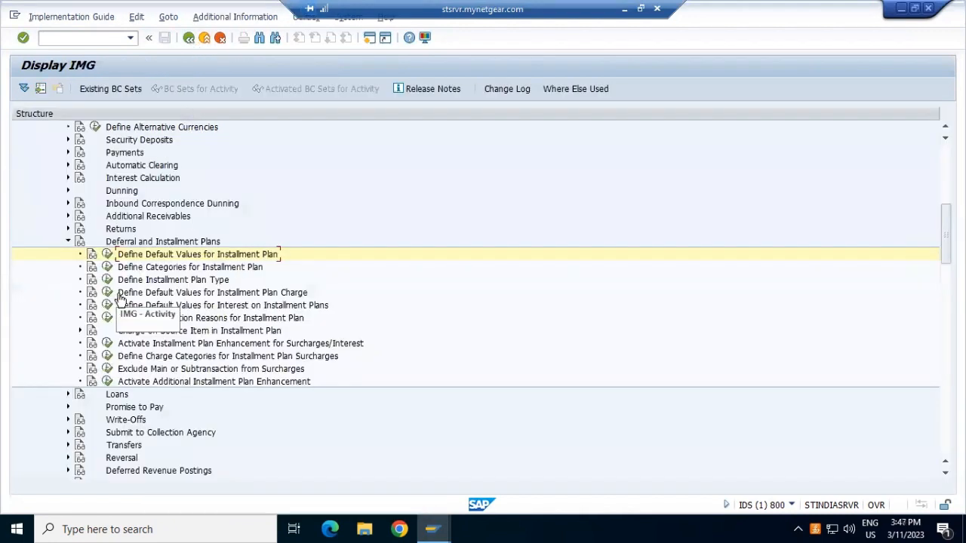
{"action": "mouse_move", "coordinate": [199, 369]}
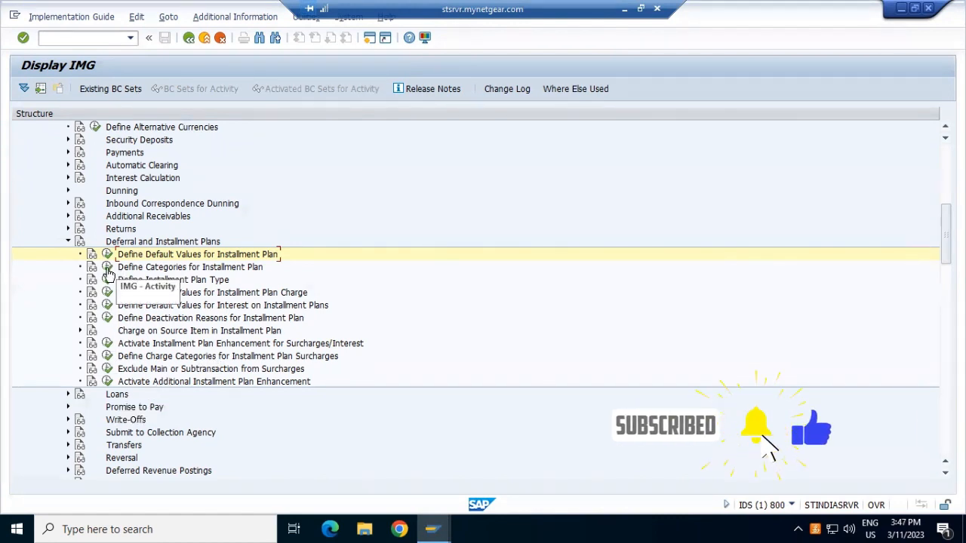
View the installment plan category list, then expand Charge on Source Item in Installment Plan
{"action": "double_click", "coordinate": [191, 267]}
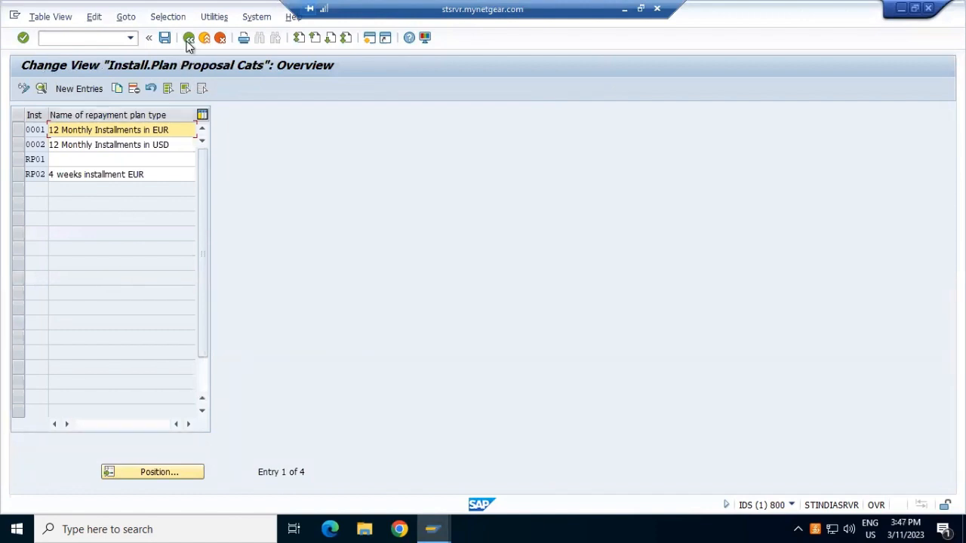
{"action": "left_click", "coordinate": [188, 38]}
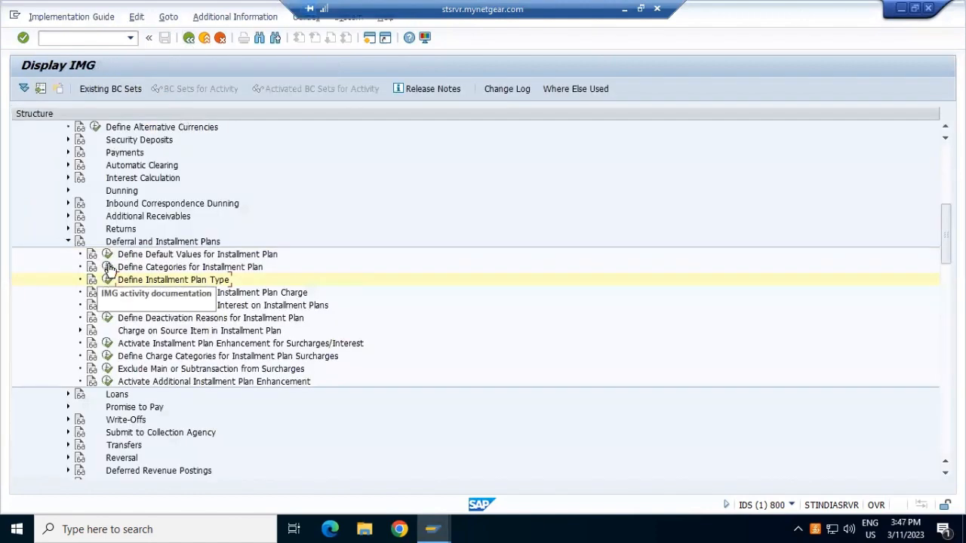
{"action": "double_click", "coordinate": [189, 265]}
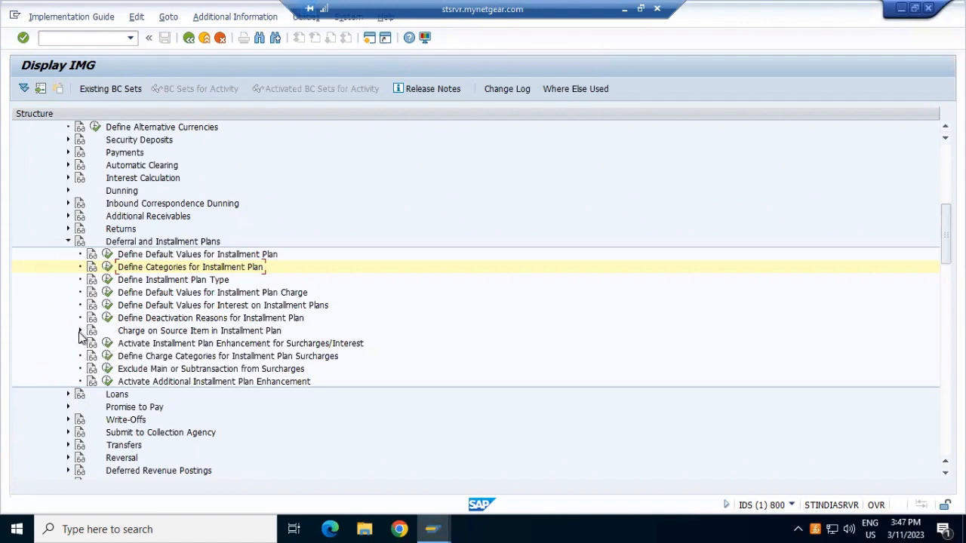
{"action": "left_click", "coordinate": [82, 330]}
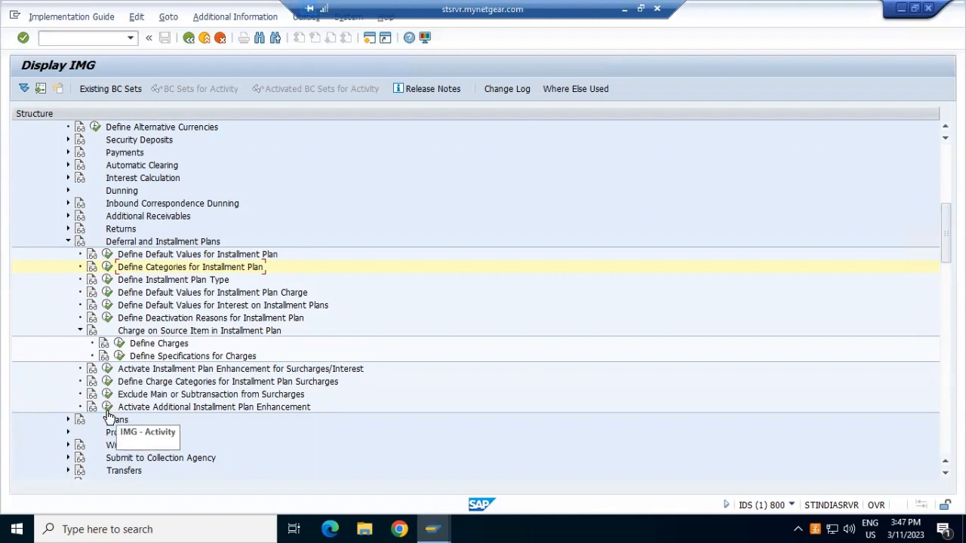
{"action": "double_click", "coordinate": [215, 408]}
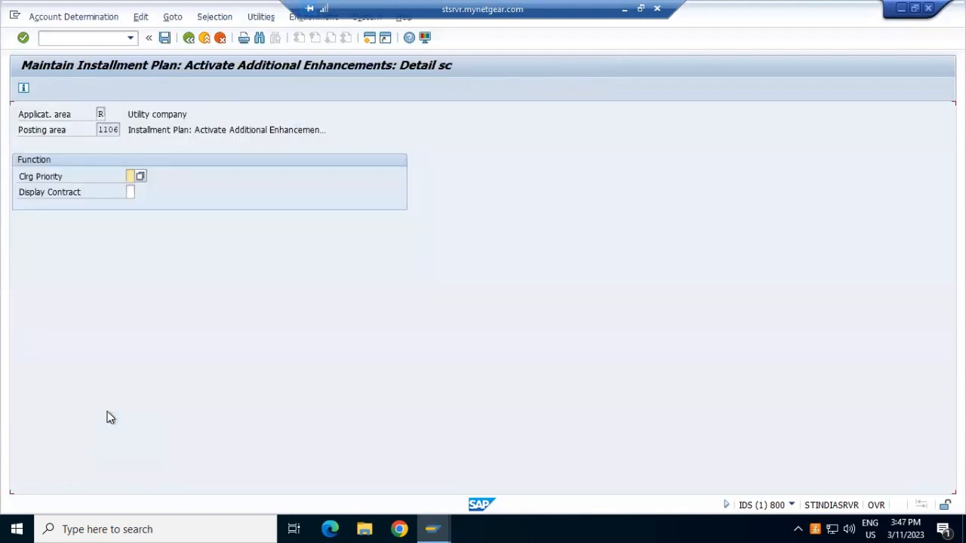
{"action": "mouse_move", "coordinate": [133, 217]}
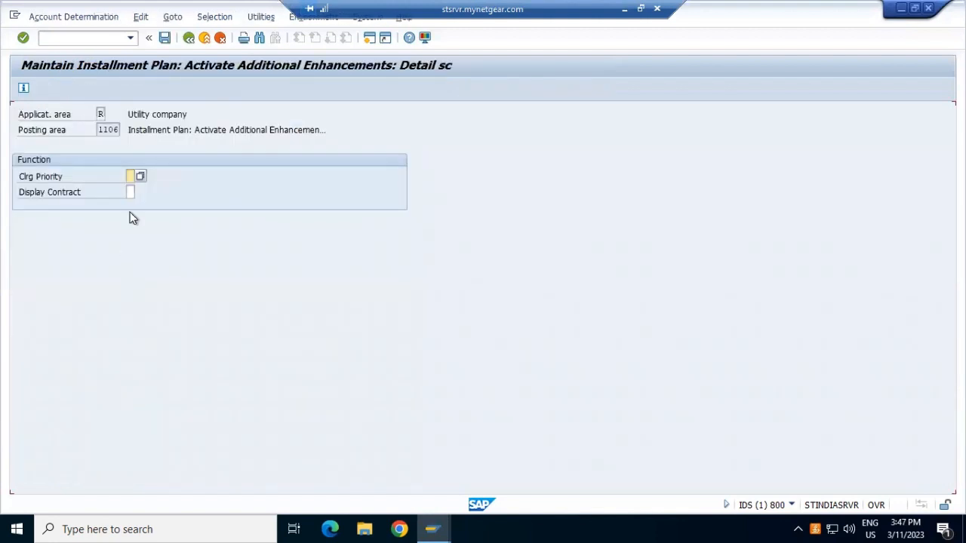
{"action": "left_click", "coordinate": [130, 192]}
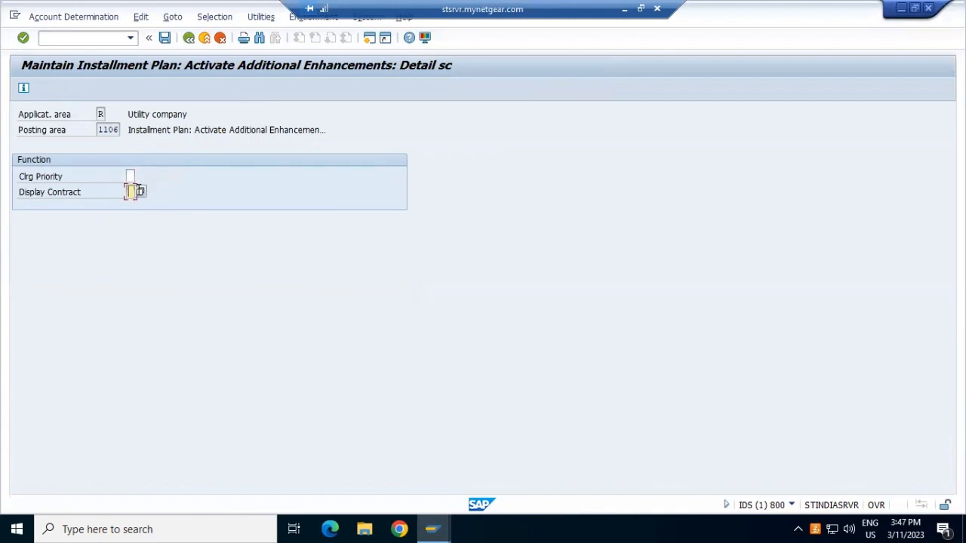
{"action": "left_click", "coordinate": [139, 192]}
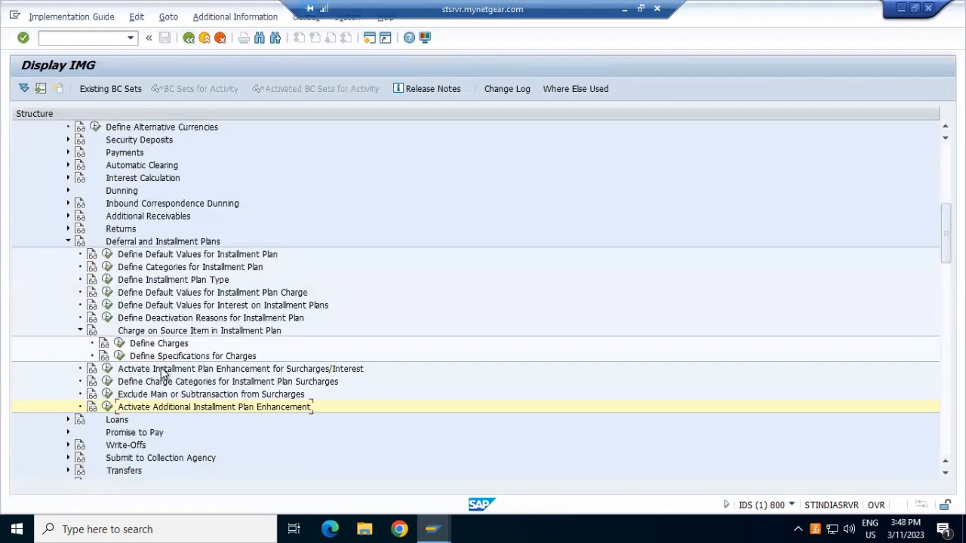
{"action": "mouse_move", "coordinate": [117, 354]}
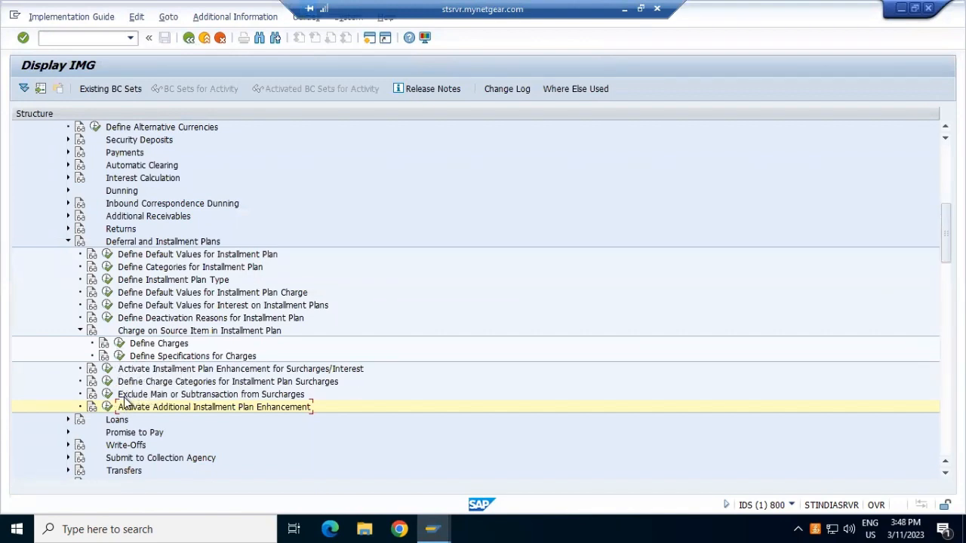
{"action": "mouse_move", "coordinate": [113, 293]}
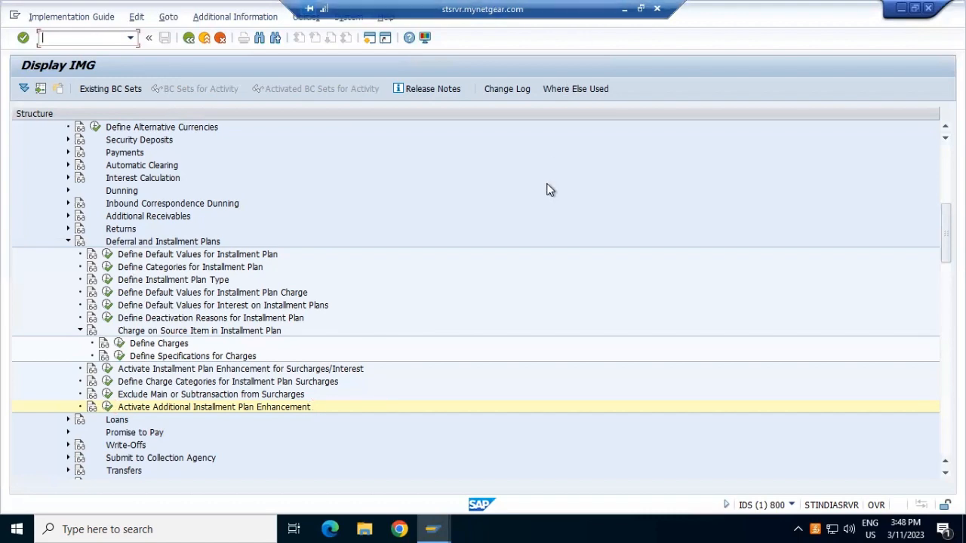
{"action": "mouse_move", "coordinate": [624, 9]}
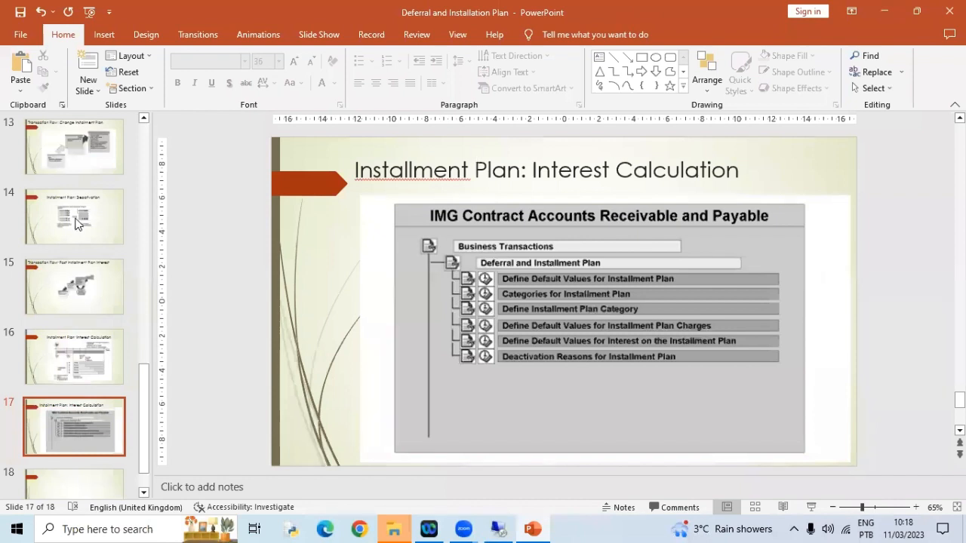
View the Installment Plan: Deactivation slide, then return toward the SAP implementation guide
{"action": "left_click", "coordinate": [74, 217]}
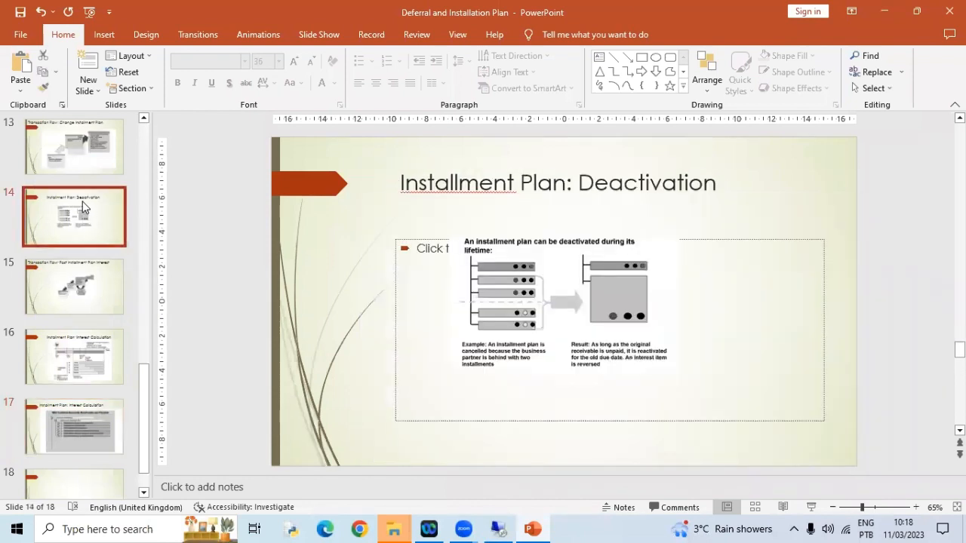
{"action": "left_click", "coordinate": [74, 148]}
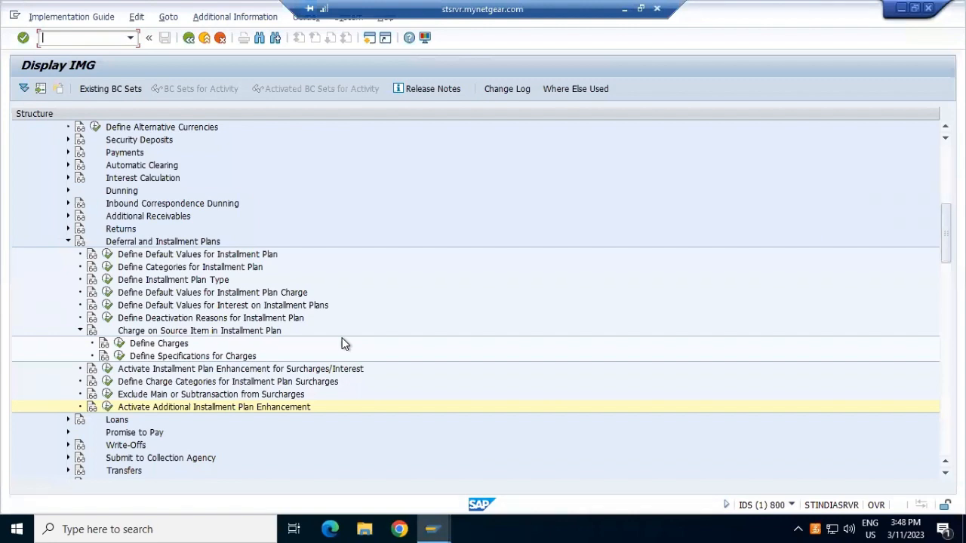
Look up installment plan 123 in the change transaction, find it missing, and switch to Create Installment Plan
{"action": "type", "text": "f"}
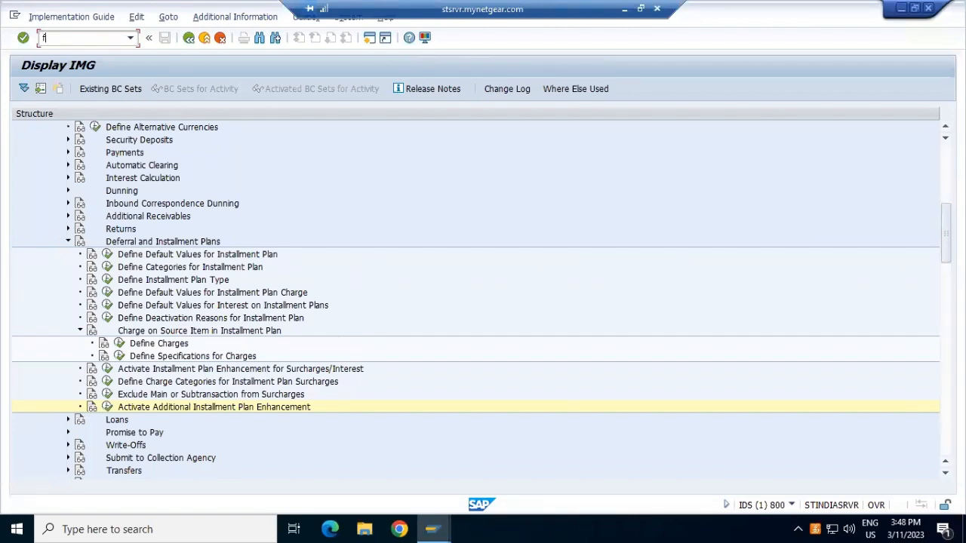
{"action": "type", "text": "pr2"}
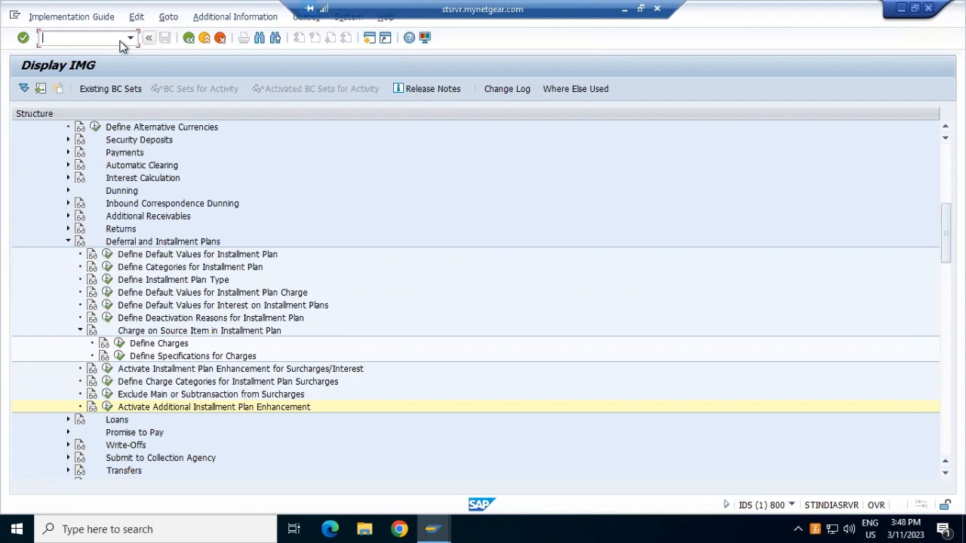
{"action": "left_click", "coordinate": [129, 37]}
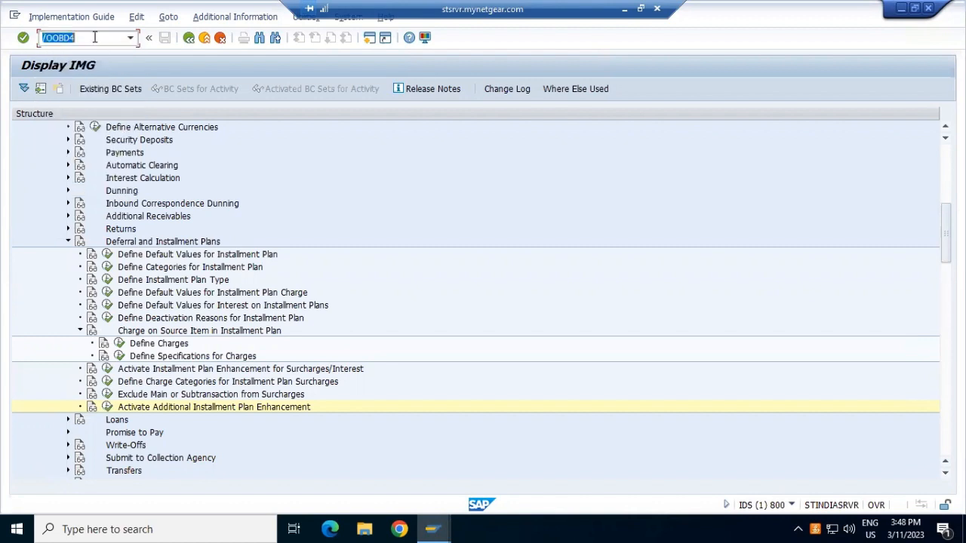
{"action": "type", "text": "/OO"}
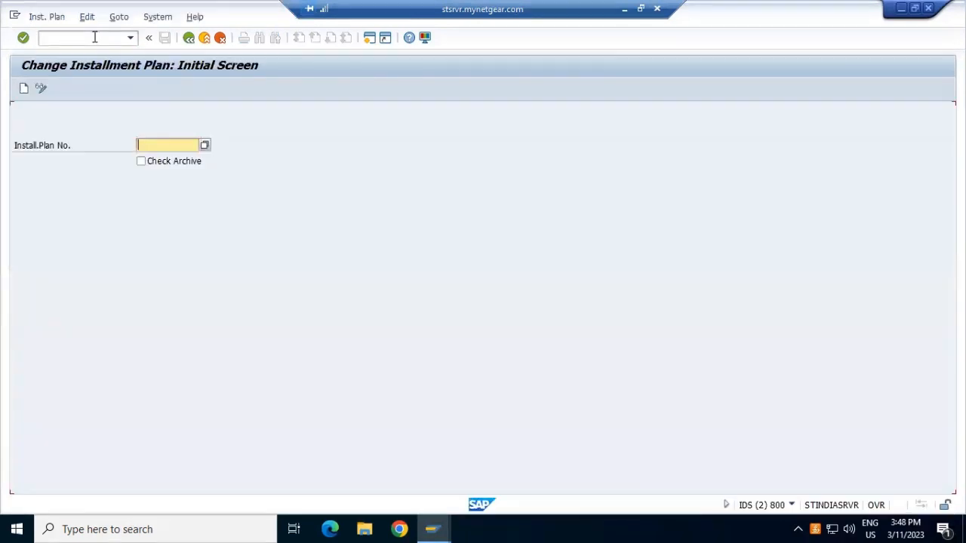
{"action": "type", "text": "123"}
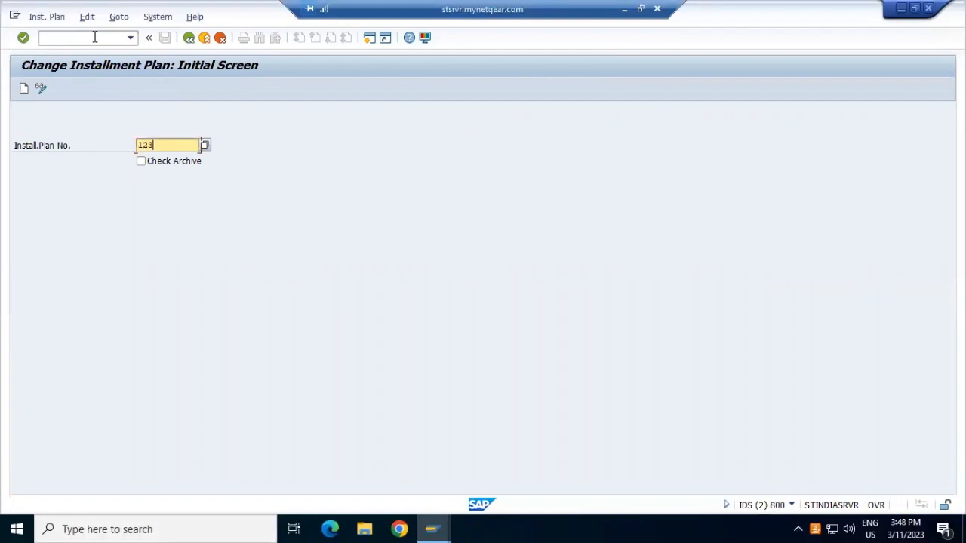
{"action": "key", "text": "Enter"}
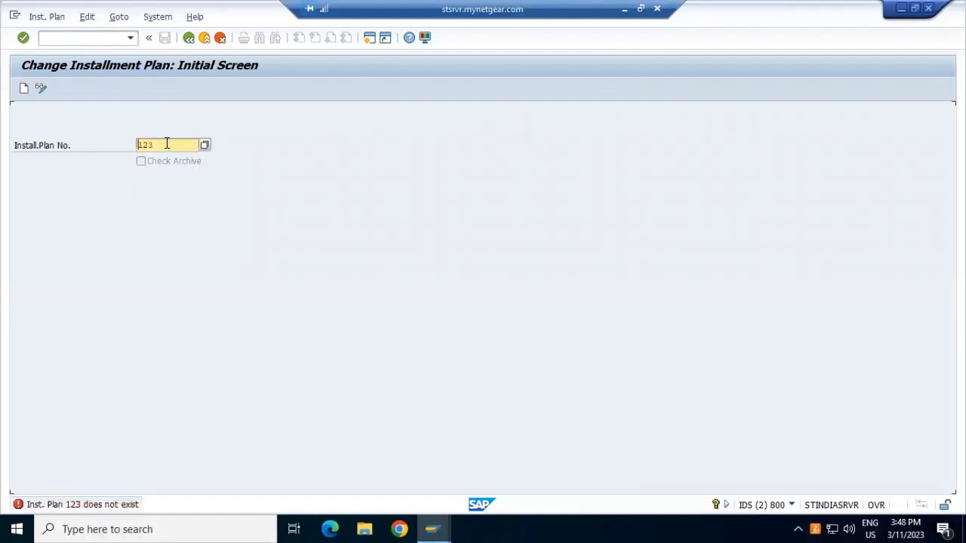
{"action": "key", "text": "backspace"}
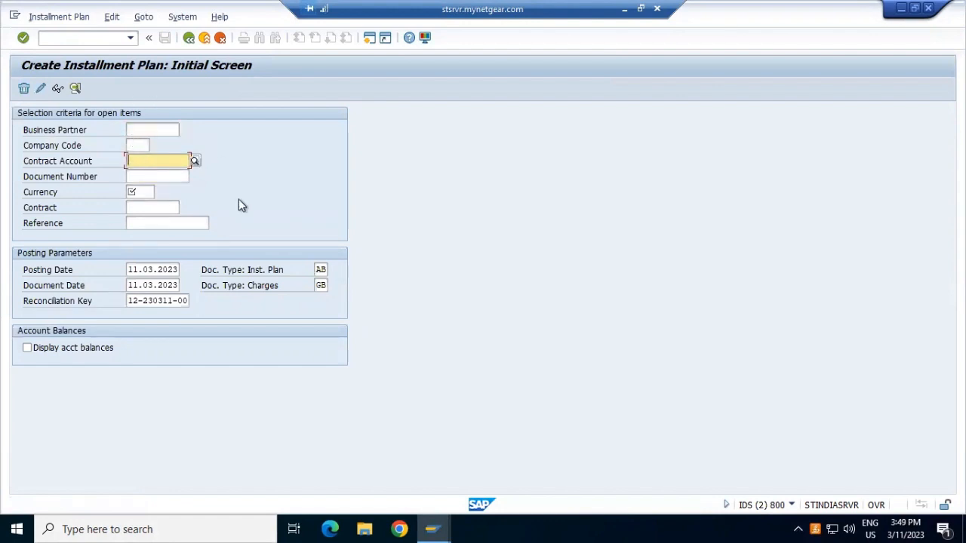
{"action": "mouse_move", "coordinate": [158, 130]}
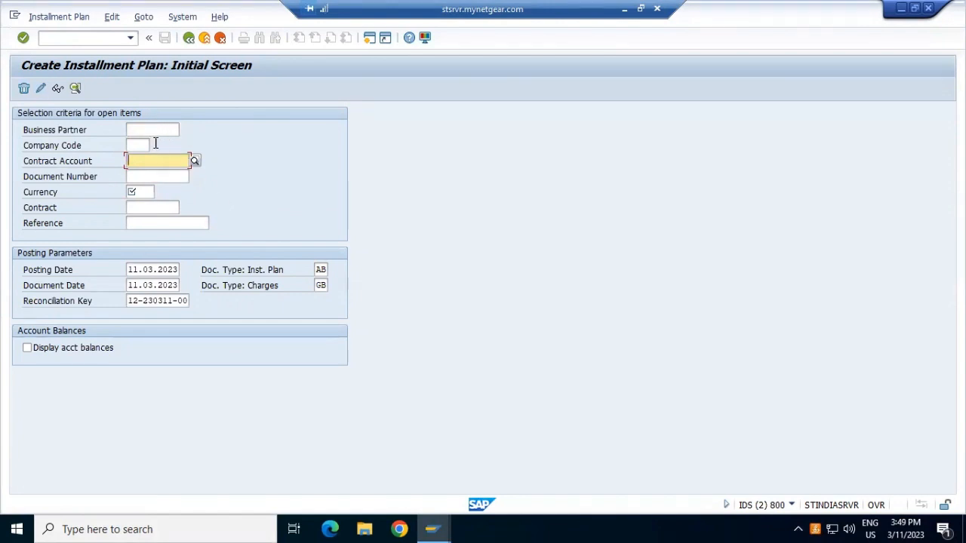
{"action": "mouse_move", "coordinate": [432, 528]}
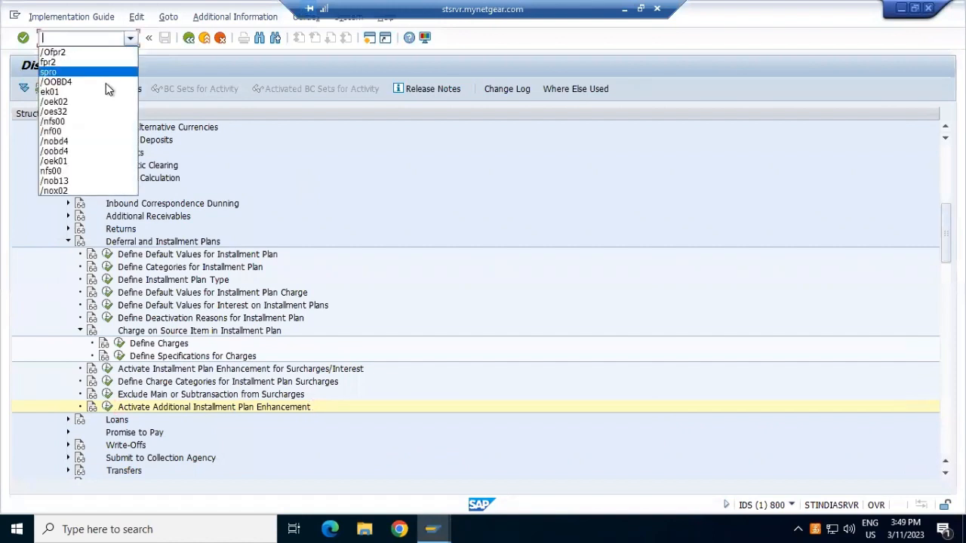
{"action": "left_click", "coordinate": [54, 112]}
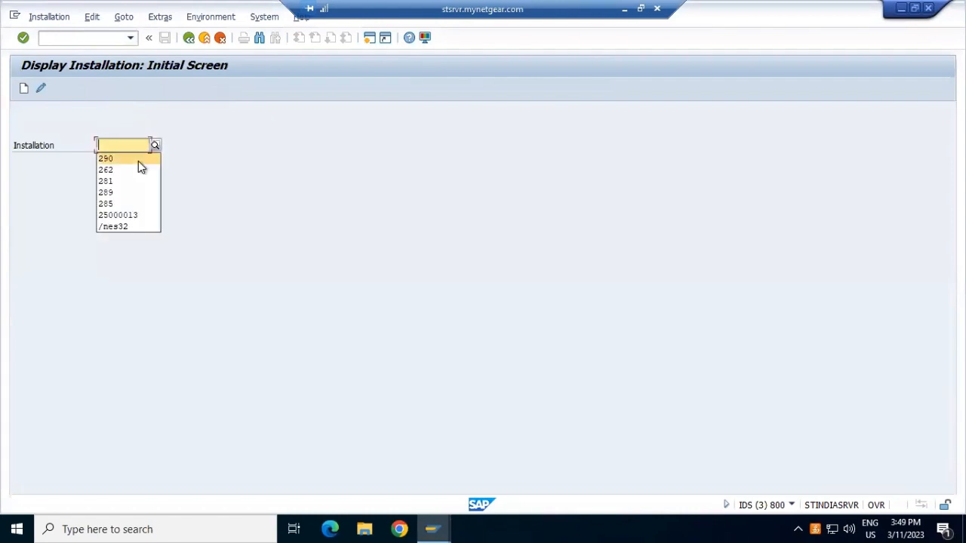
{"action": "left_click", "coordinate": [106, 158]}
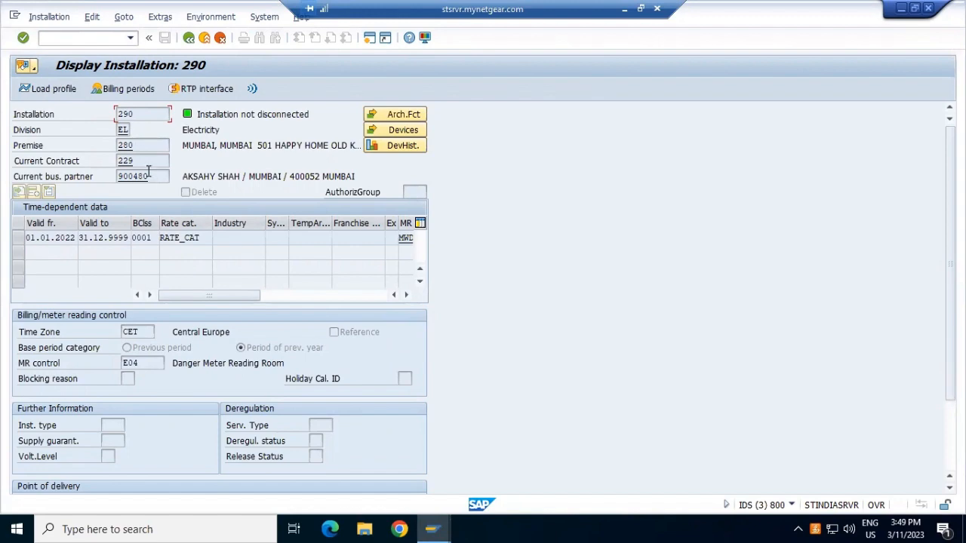
{"action": "left_click", "coordinate": [142, 175]}
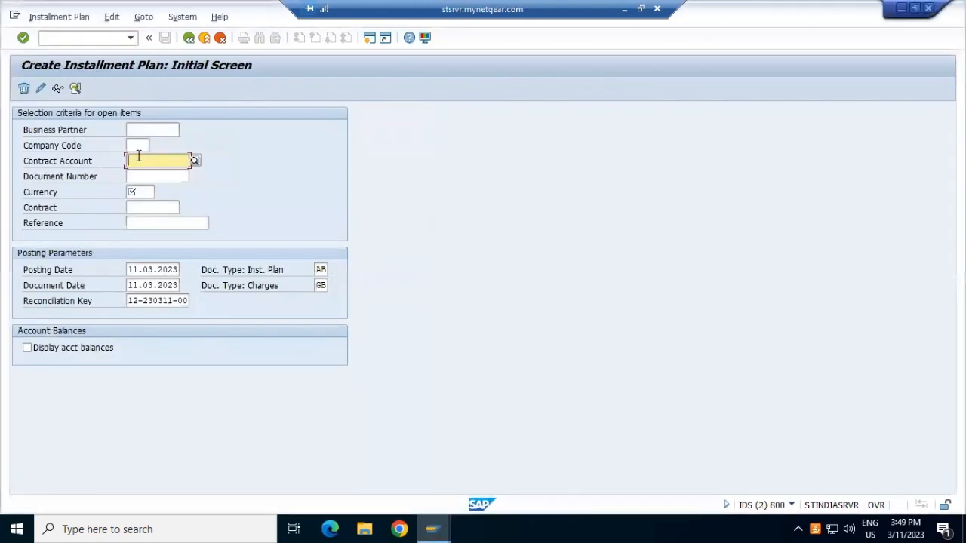
Enter business partner 900480 and currency INR, create the missing reconciliation key, and tick Display acct balances
{"action": "left_click", "coordinate": [150, 130]}
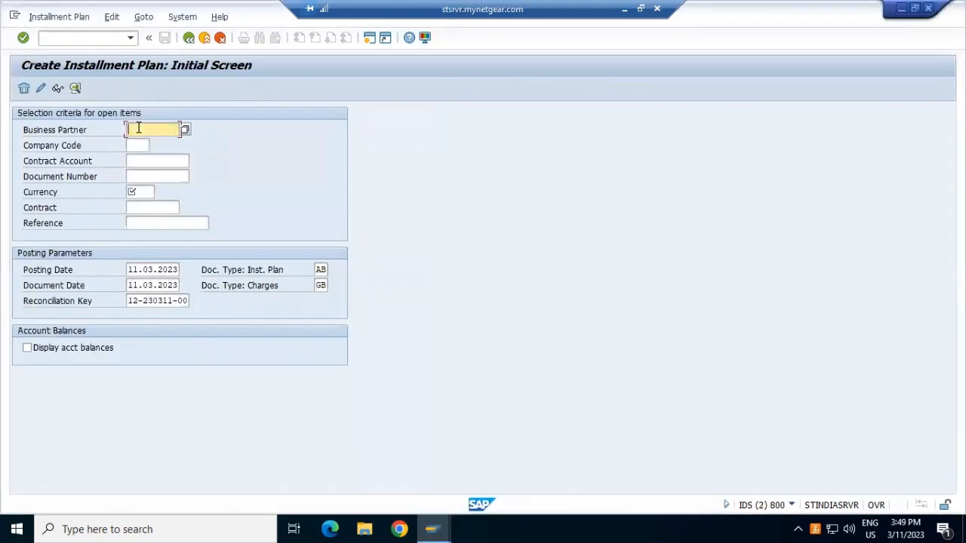
{"action": "type", "text": "900480"}
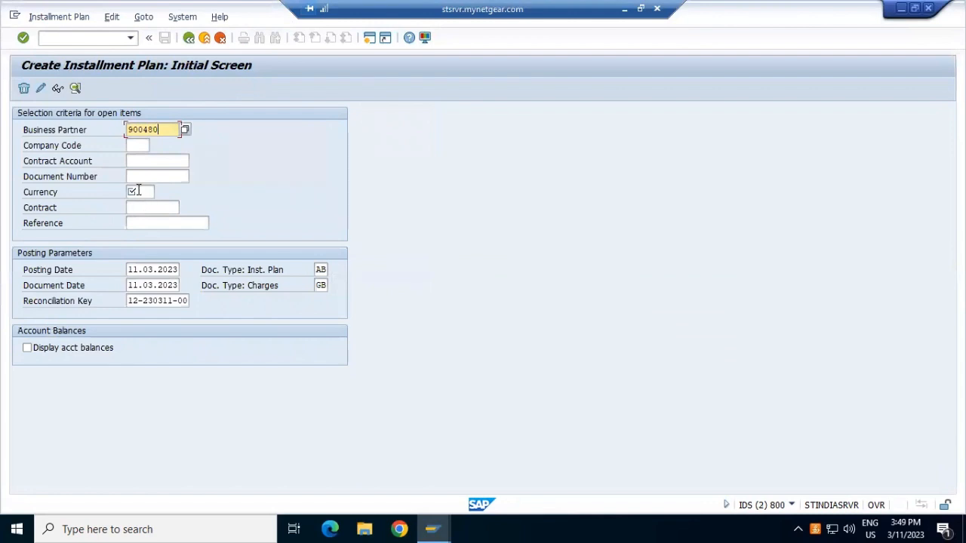
{"action": "left_click", "coordinate": [143, 191]}
{"action": "type", "text": "I"}
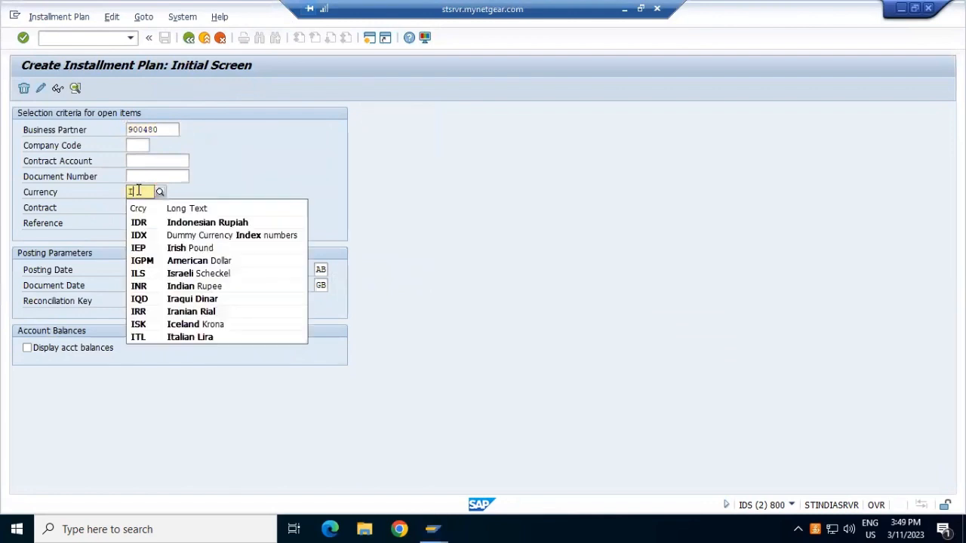
{"action": "type", "text": "NR"}
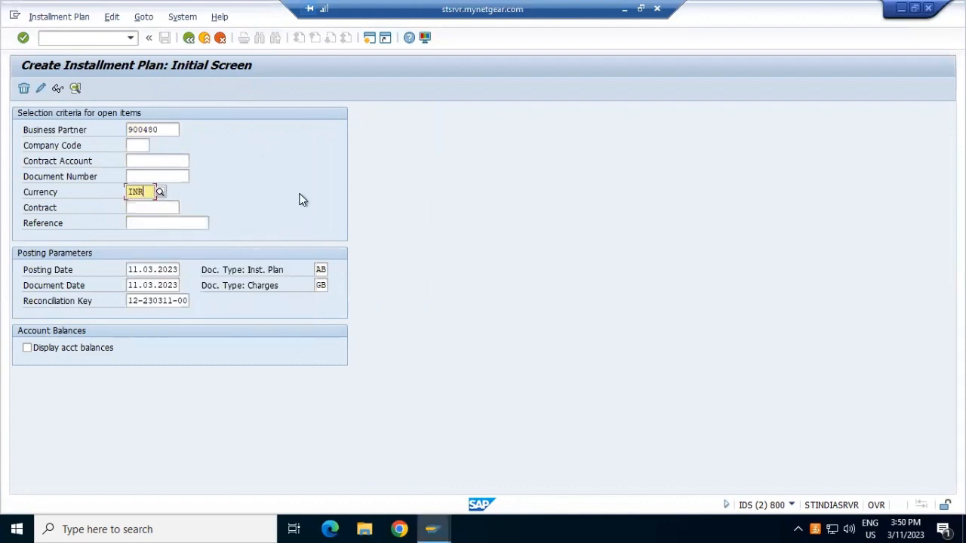
{"action": "key", "text": "Enter"}
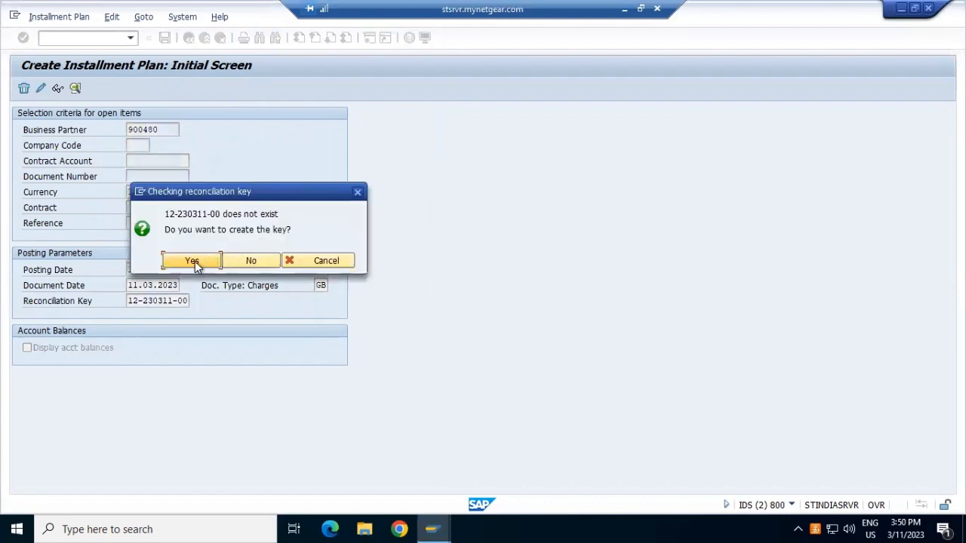
{"action": "left_click", "coordinate": [191, 260]}
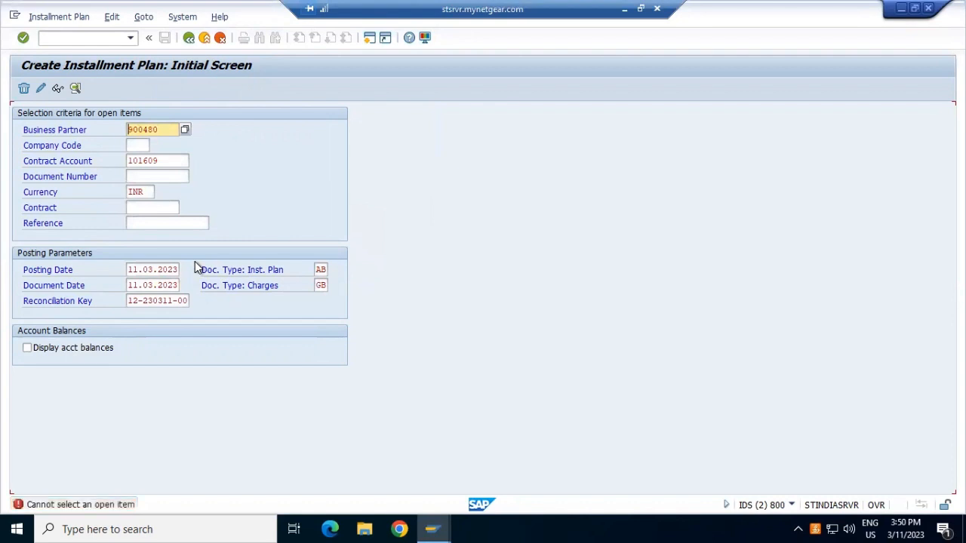
{"action": "mouse_move", "coordinate": [27, 359]}
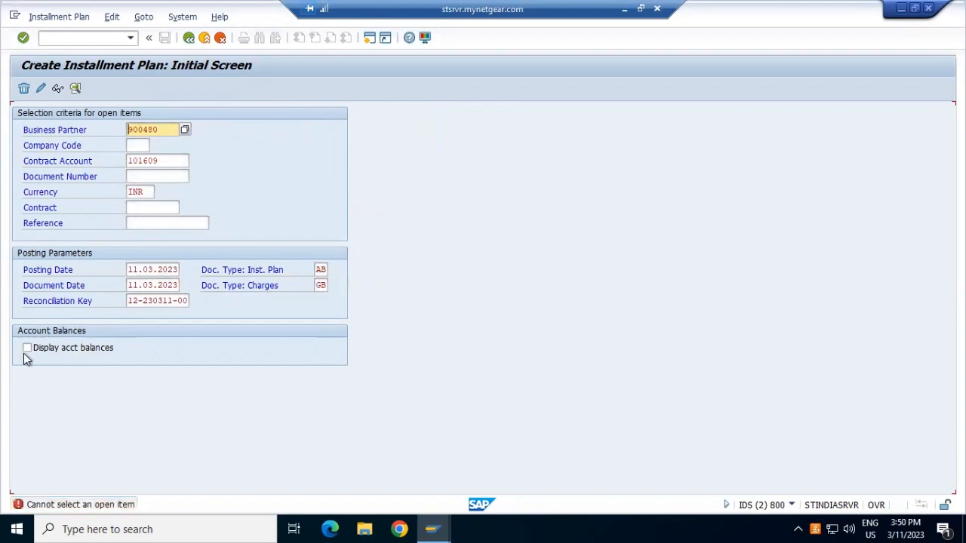
{"action": "left_click", "coordinate": [28, 347]}
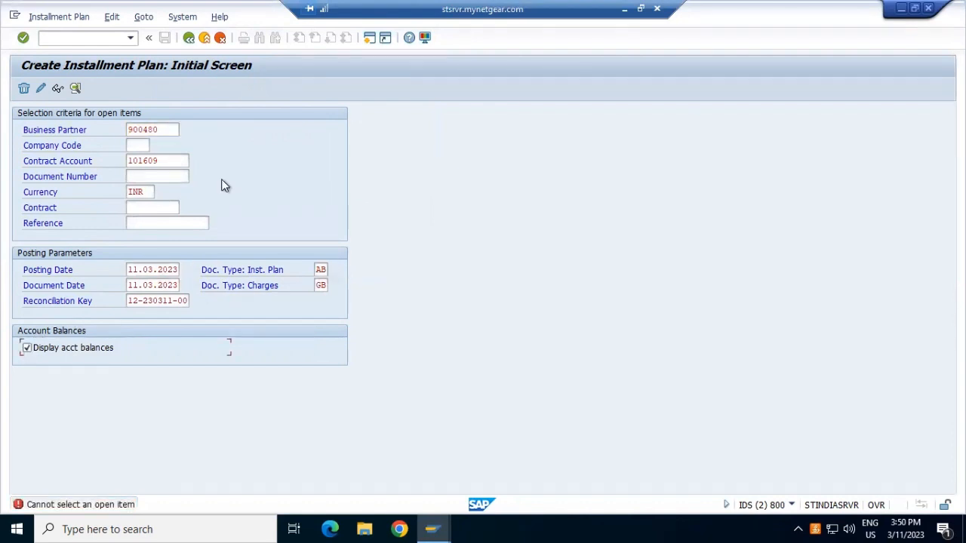
{"action": "mouse_move", "coordinate": [211, 214]}
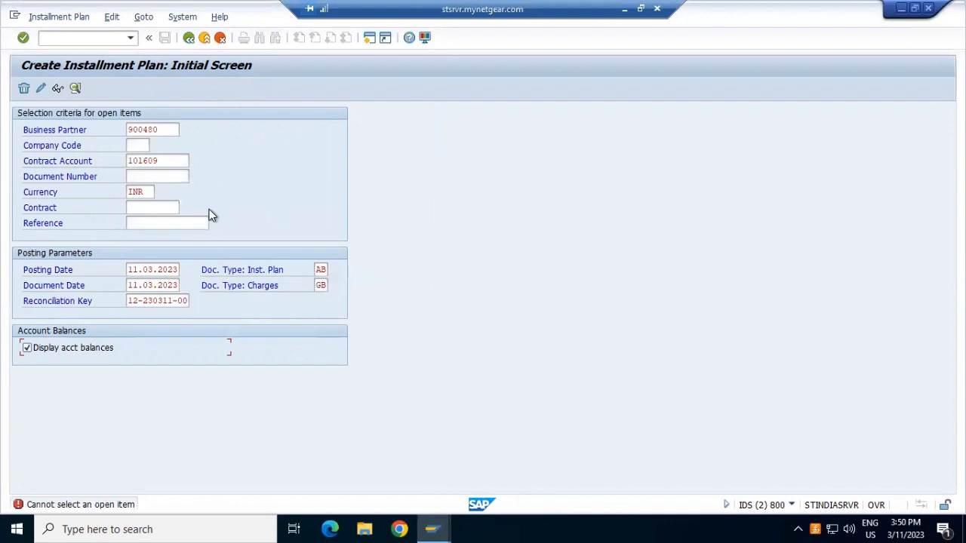